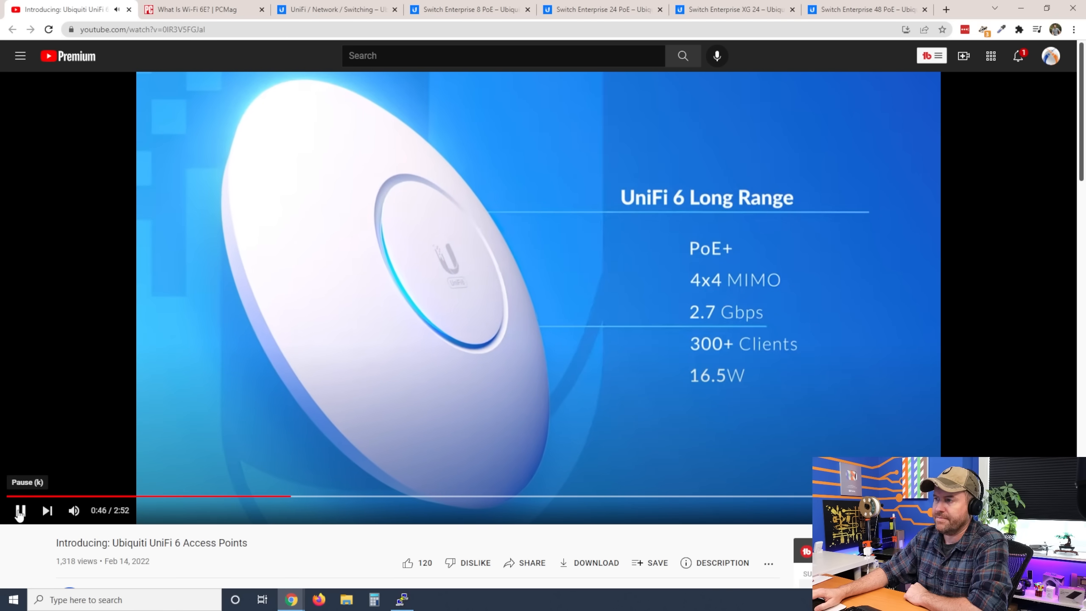
Step: Pause on the U6 Long Range, Pro and Enterprise spec slides, then open the PCMag Wi-Fi 6E article
left_click(19, 510)
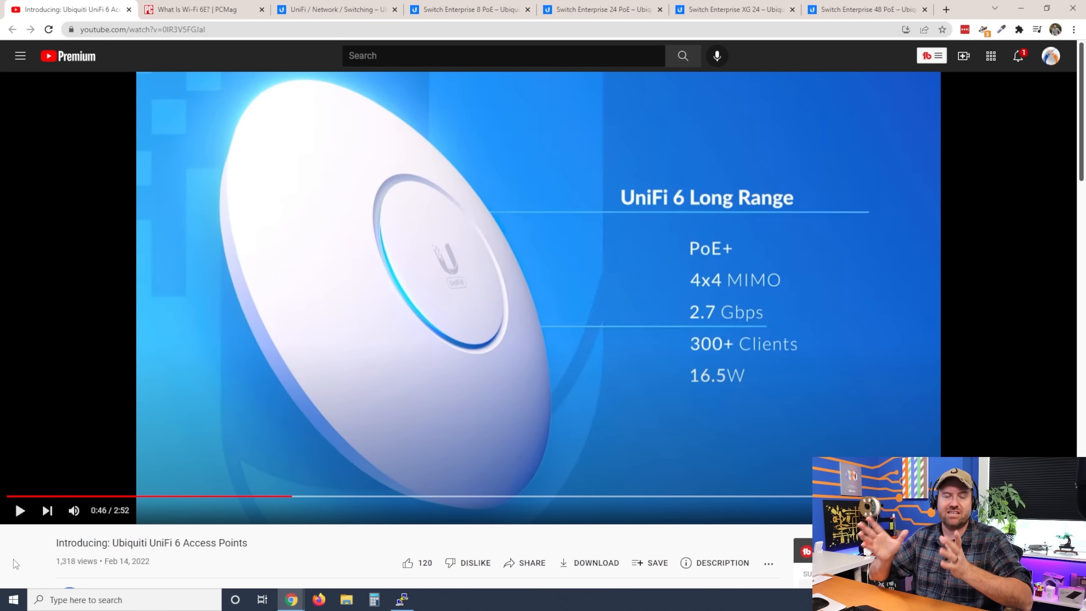
left_click(20, 510)
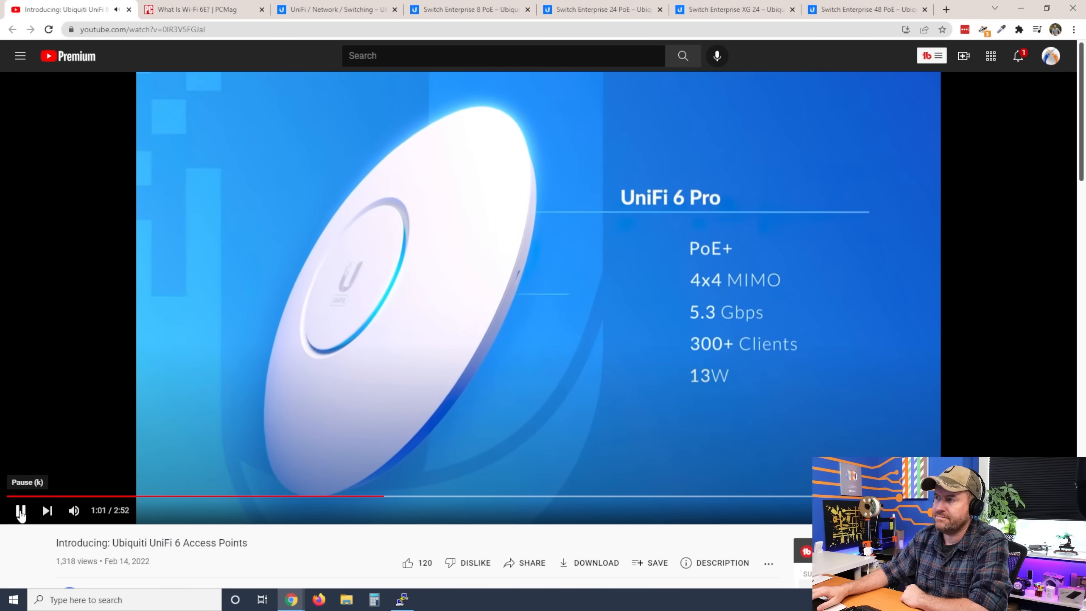
left_click(20, 510)
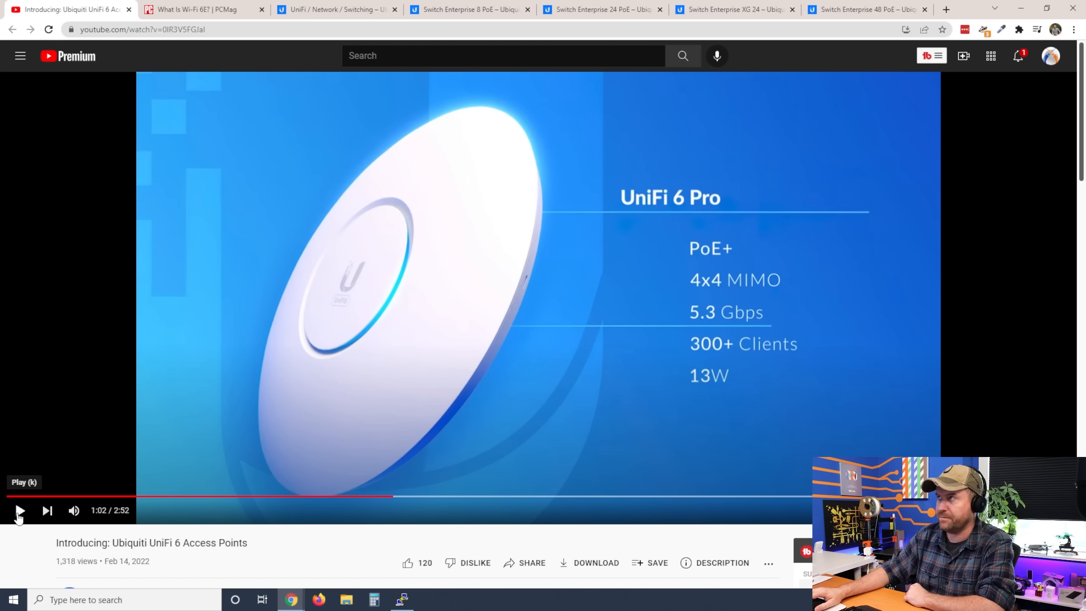
left_click(19, 511)
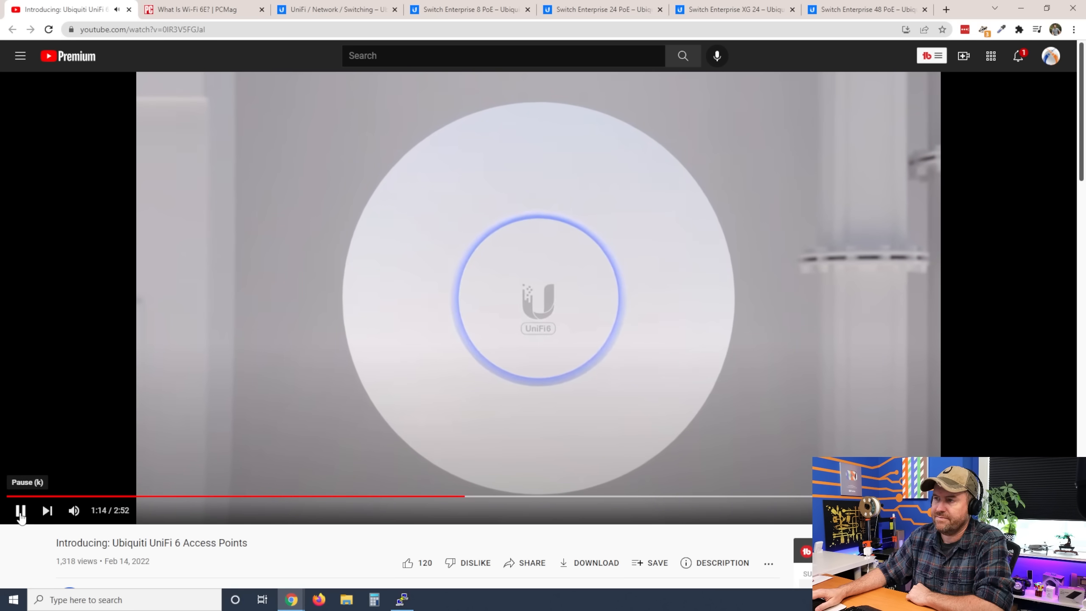
left_click(20, 510)
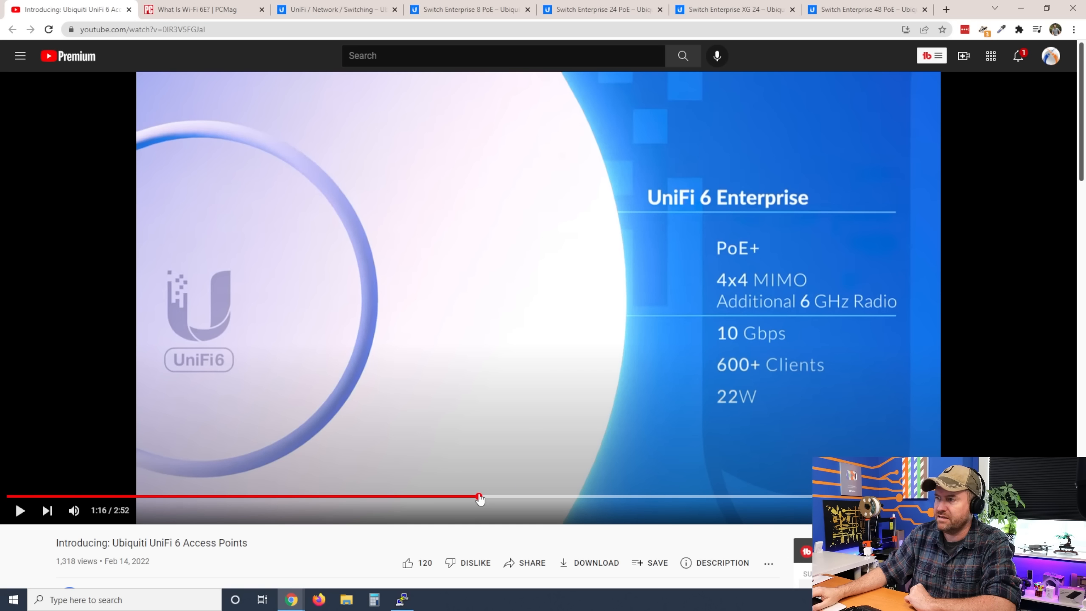
mouse_move(683, 417)
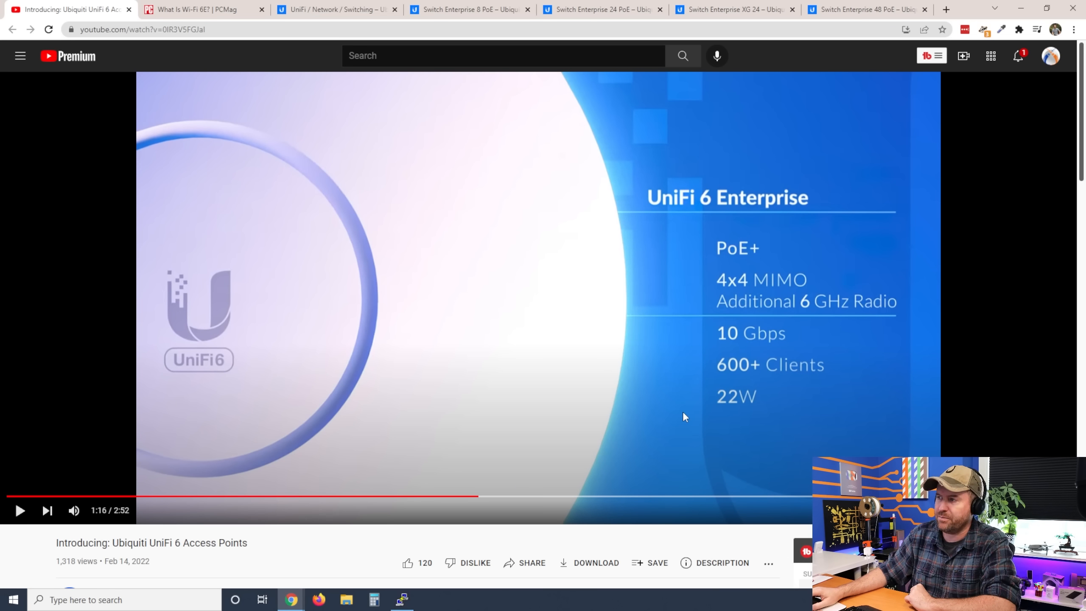
mouse_move(807, 284)
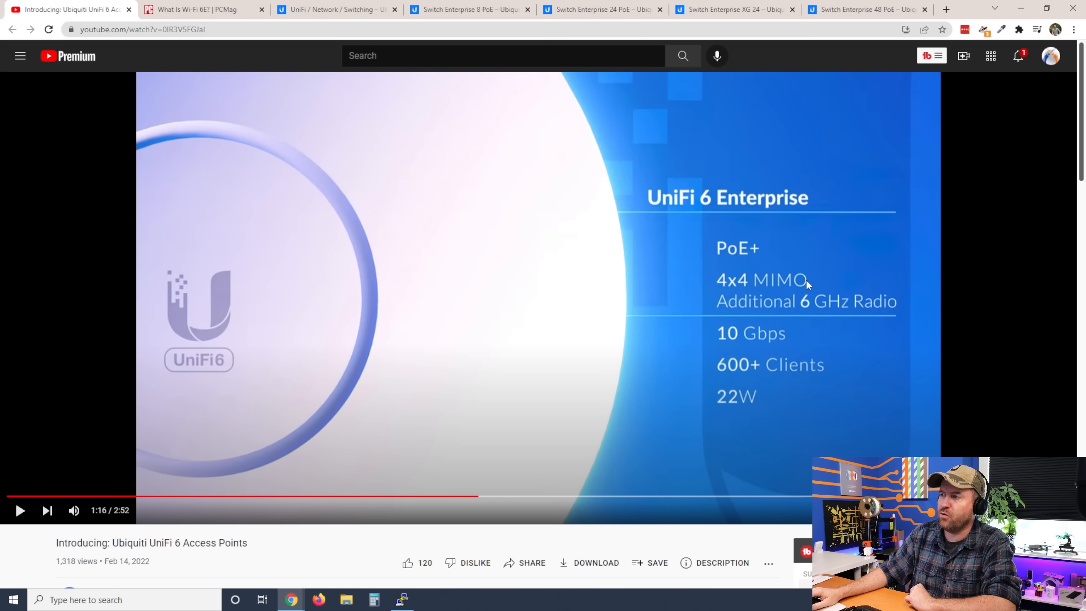
mouse_move(845, 312)
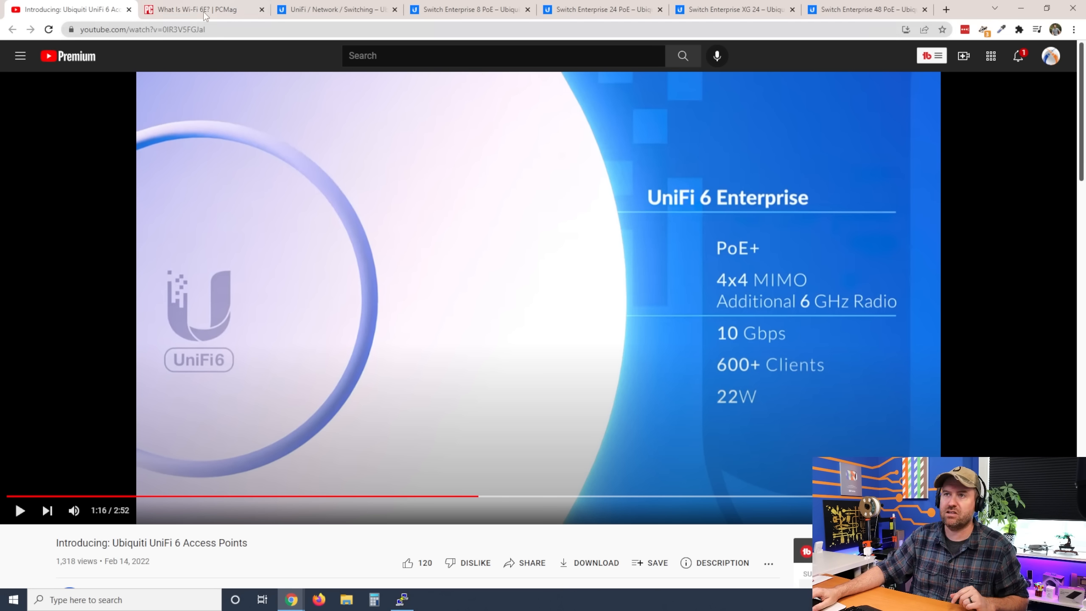
left_click(201, 9)
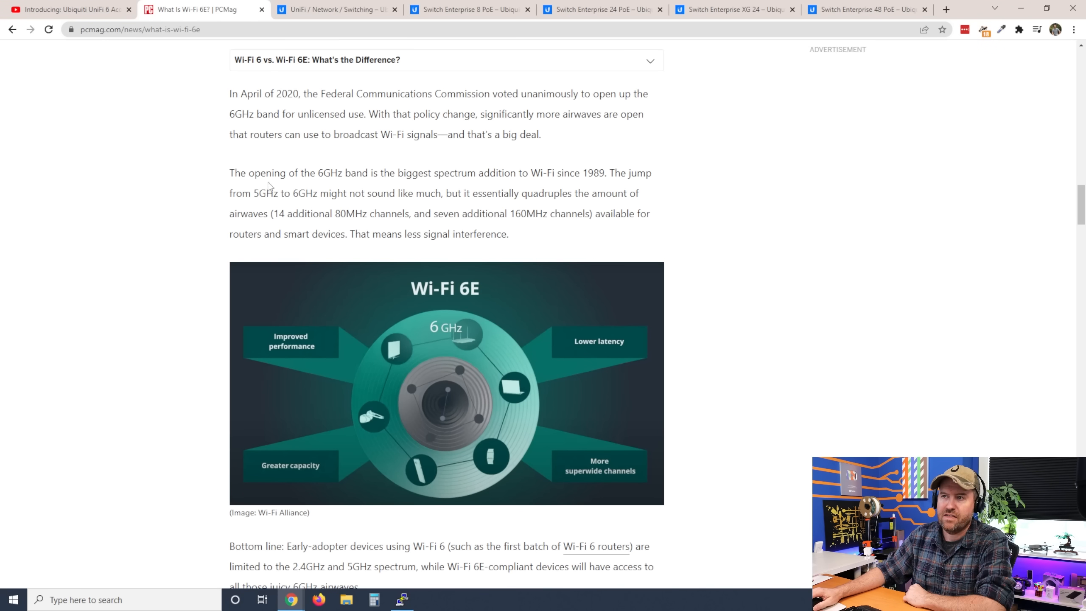
mouse_move(447, 188)
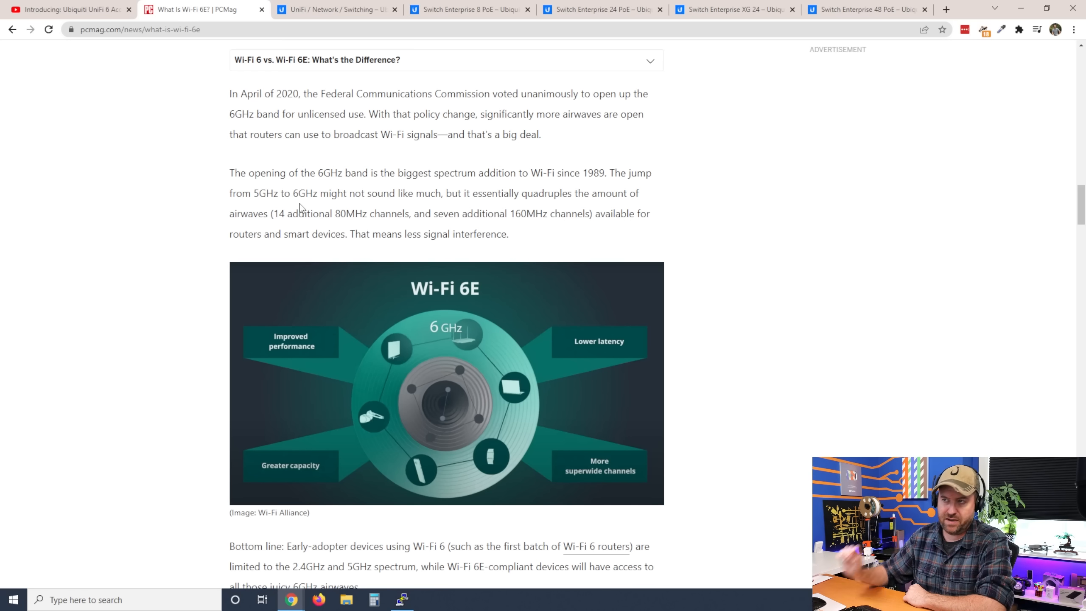
mouse_move(455, 210)
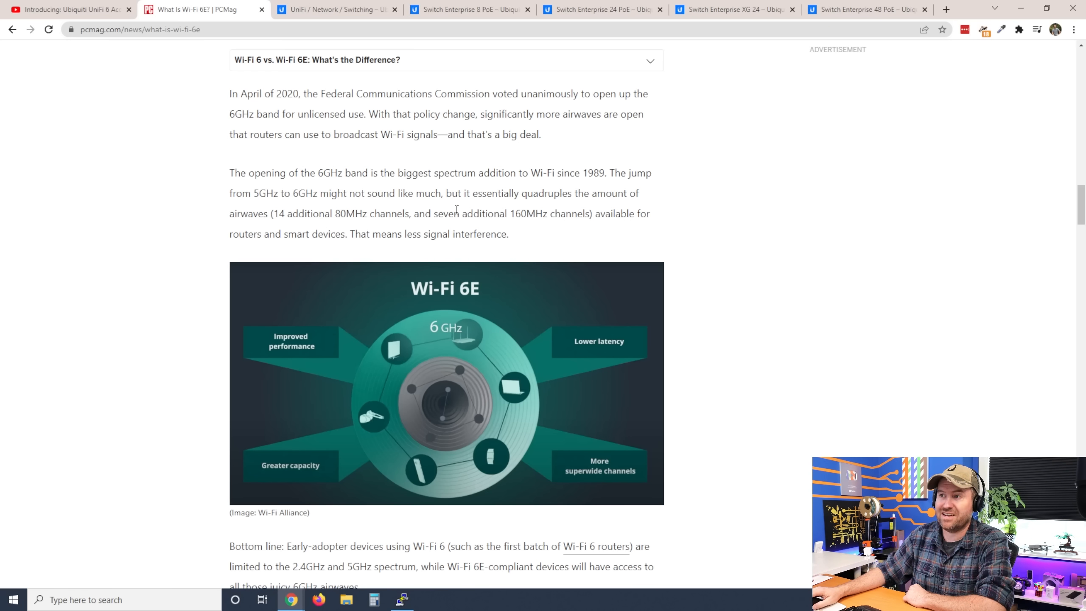
mouse_move(260, 229)
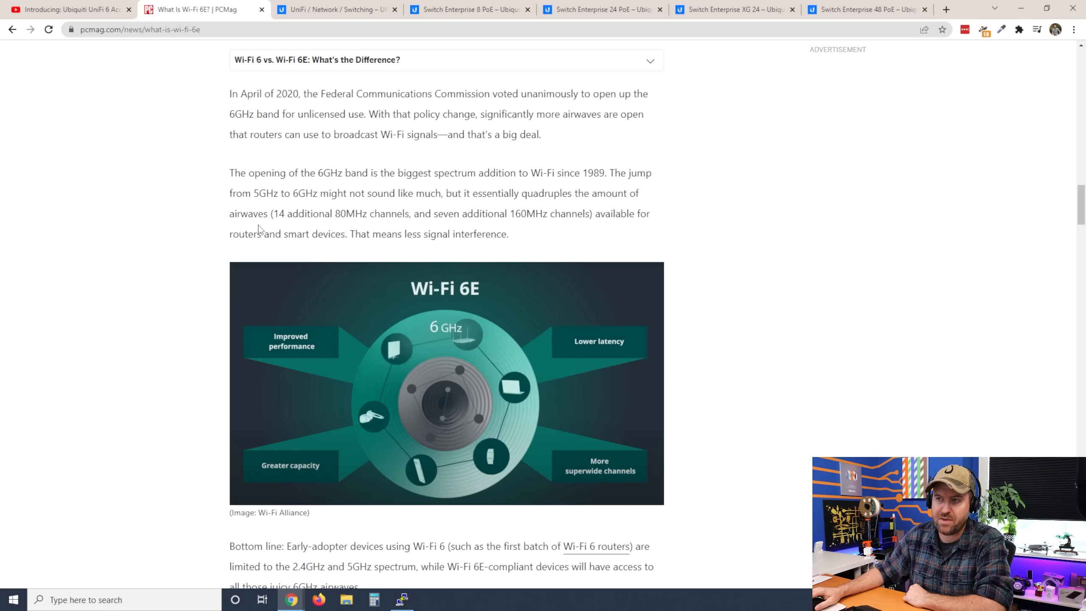
mouse_move(205, 247)
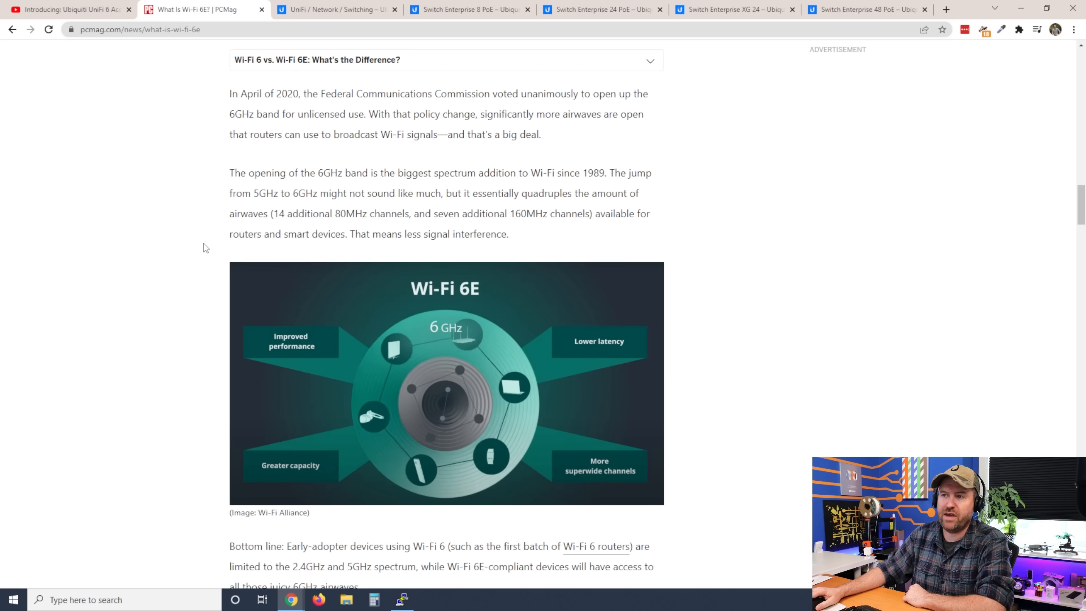
mouse_move(728, 262)
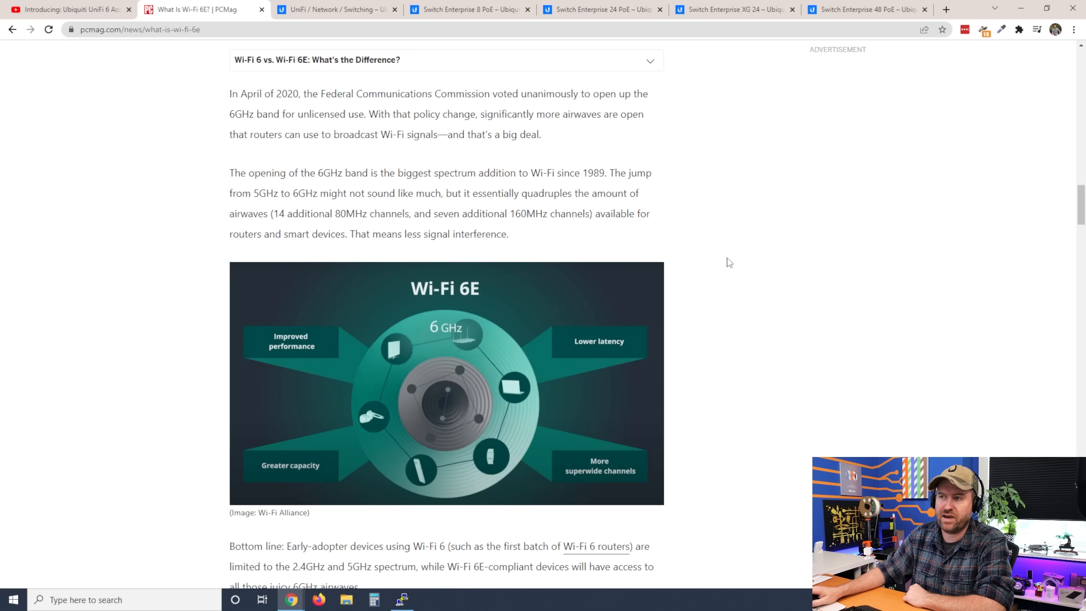
mouse_move(749, 263)
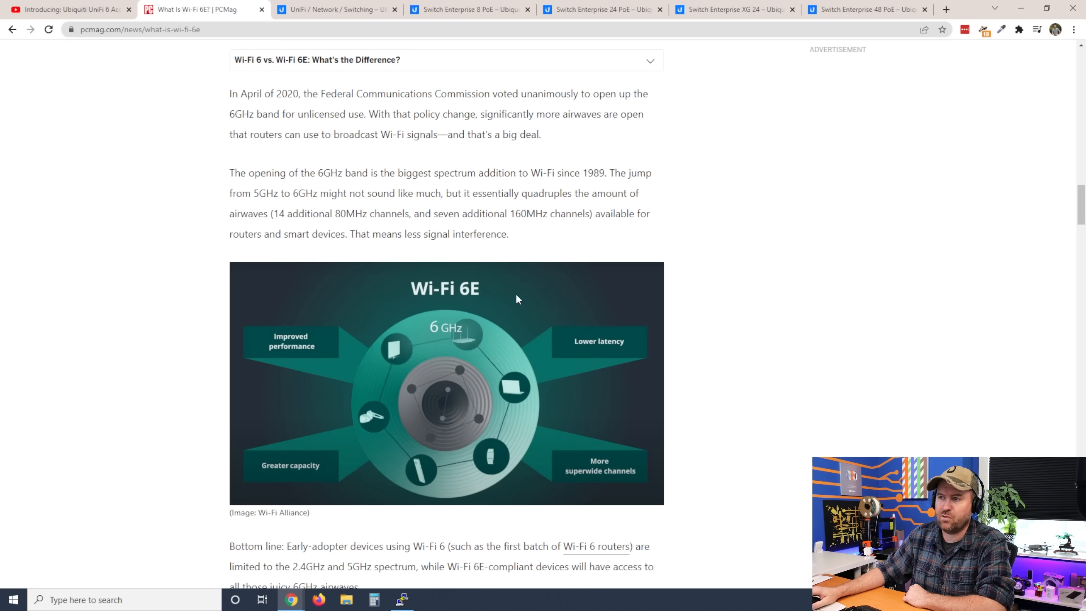
mouse_move(571, 425)
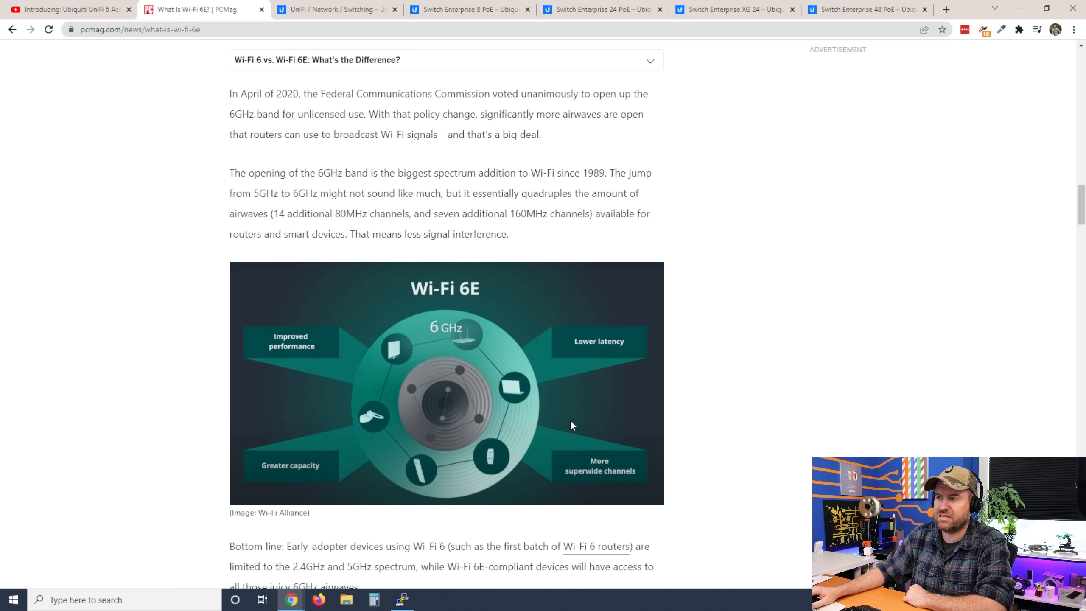
mouse_move(727, 466)
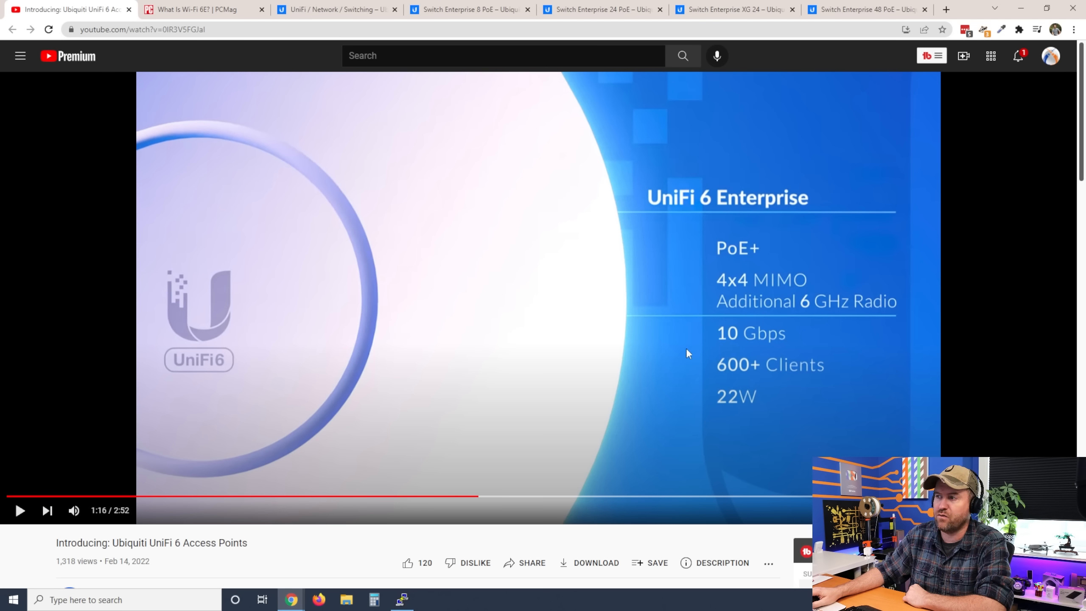
mouse_move(785, 349)
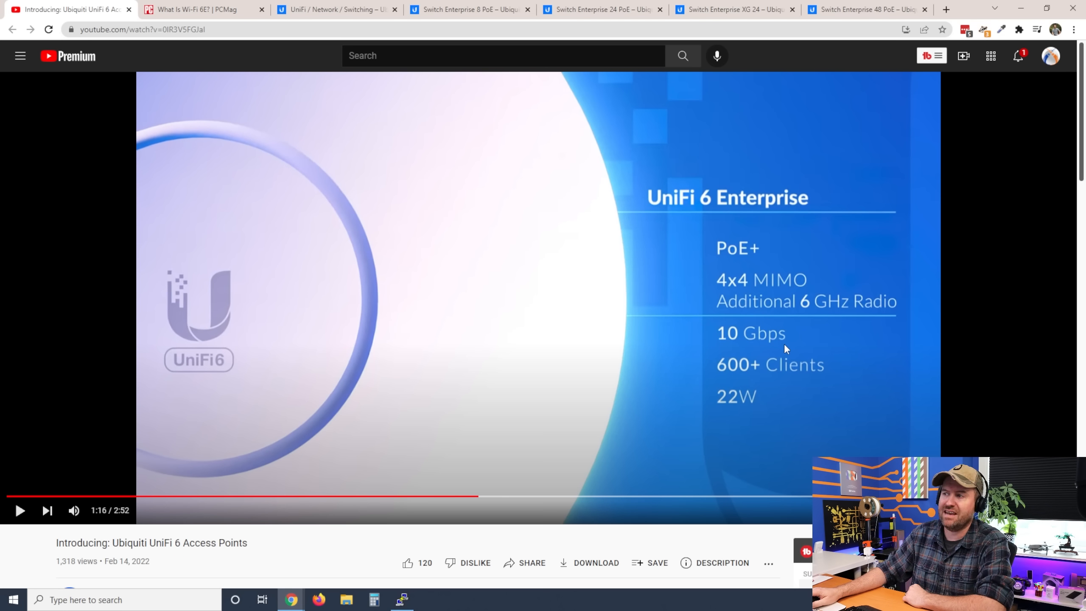
mouse_move(788, 429)
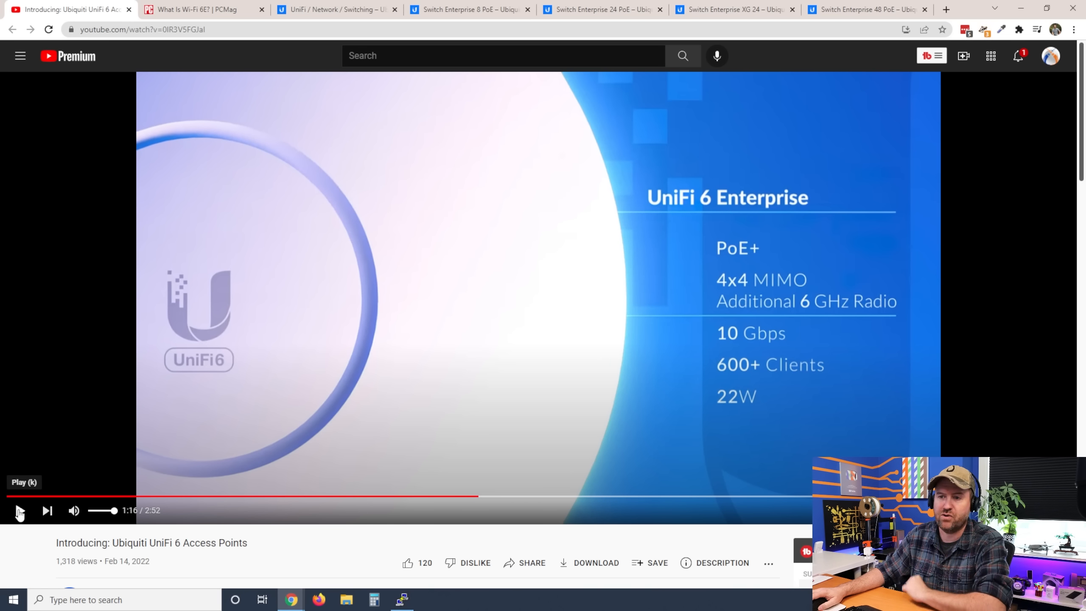
Step: Resume the video past the 2.5GbE port and switch rack scenes, then open the switching store page
left_click(18, 510)
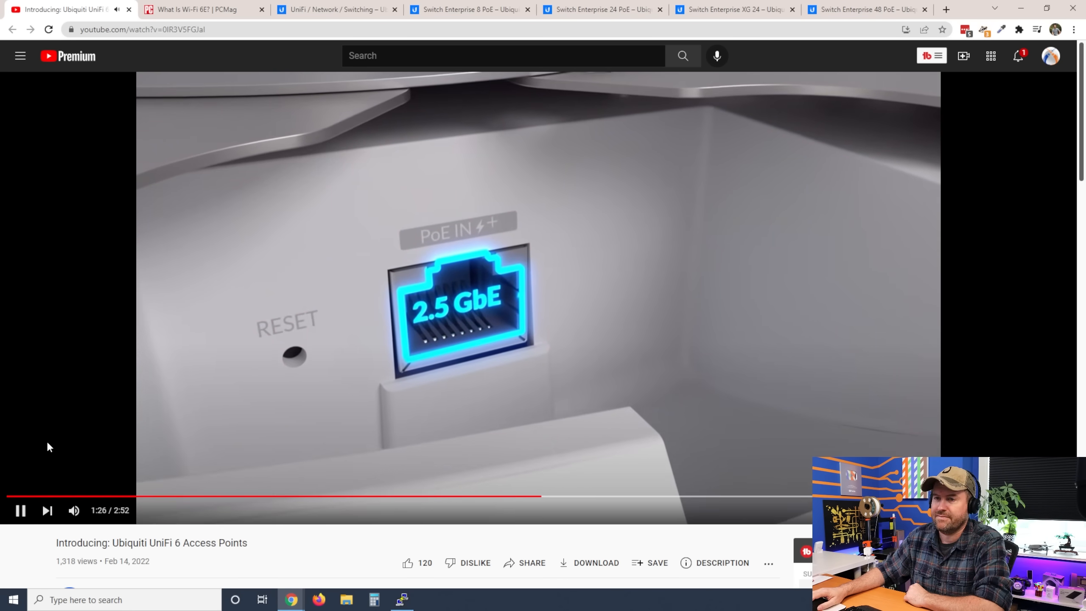
mouse_move(20, 510)
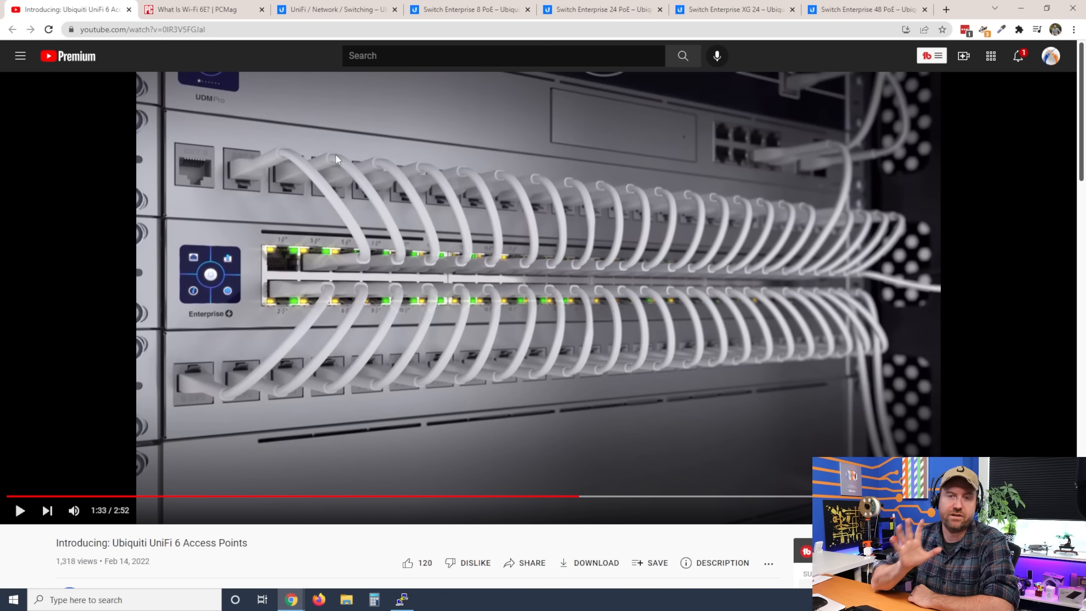
left_click(336, 9)
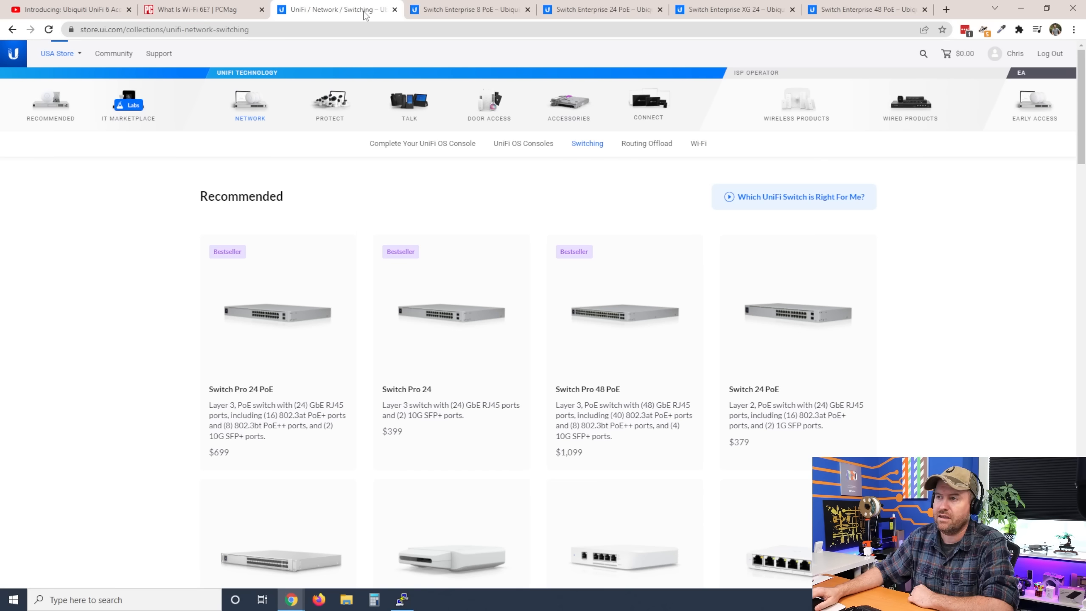
Step: Highlight the Switch Enterprise 8 PoE's 2.5GbE port feature, then open the 24 PoE page
left_click(467, 8)
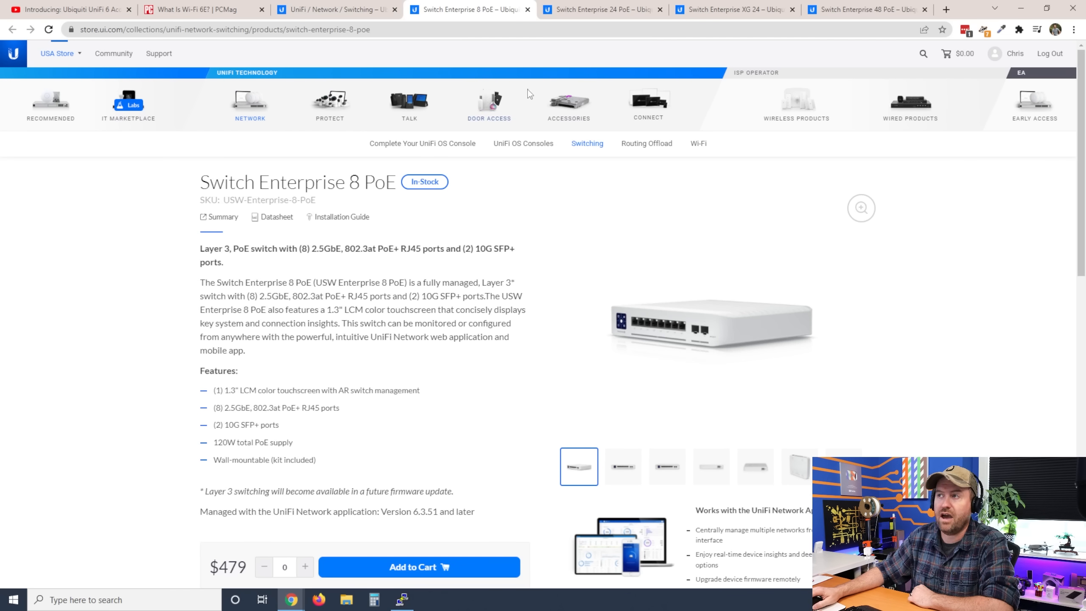
mouse_move(559, 87)
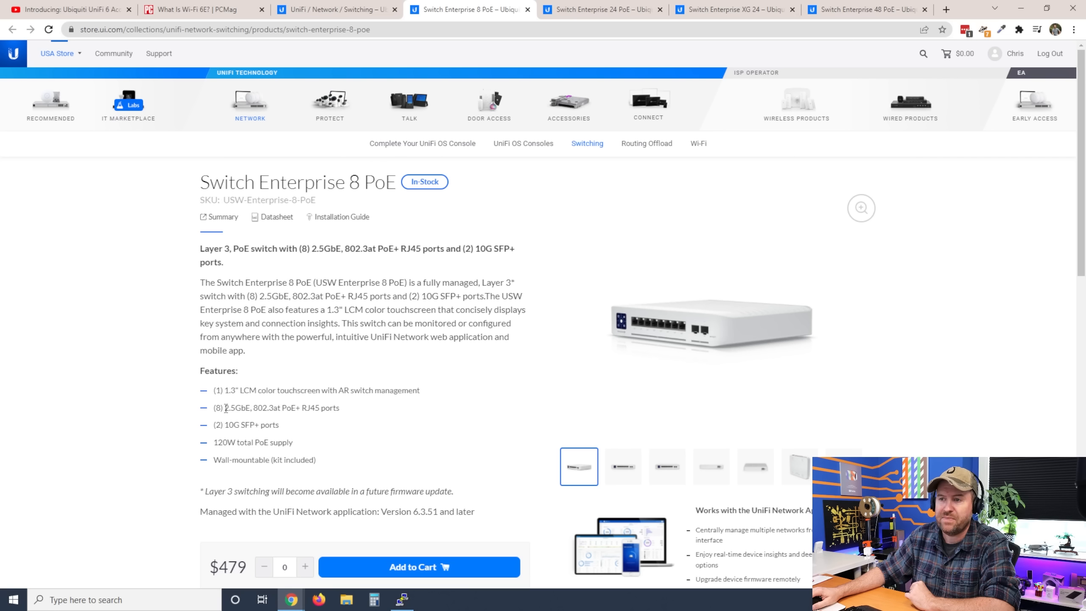
double_click(238, 407)
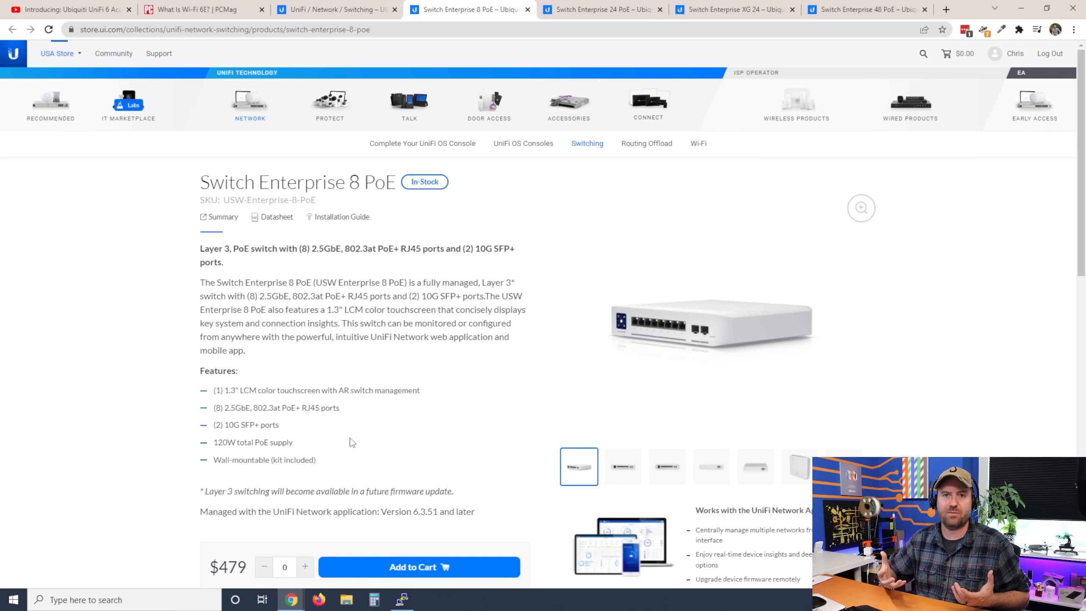
left_click(600, 9)
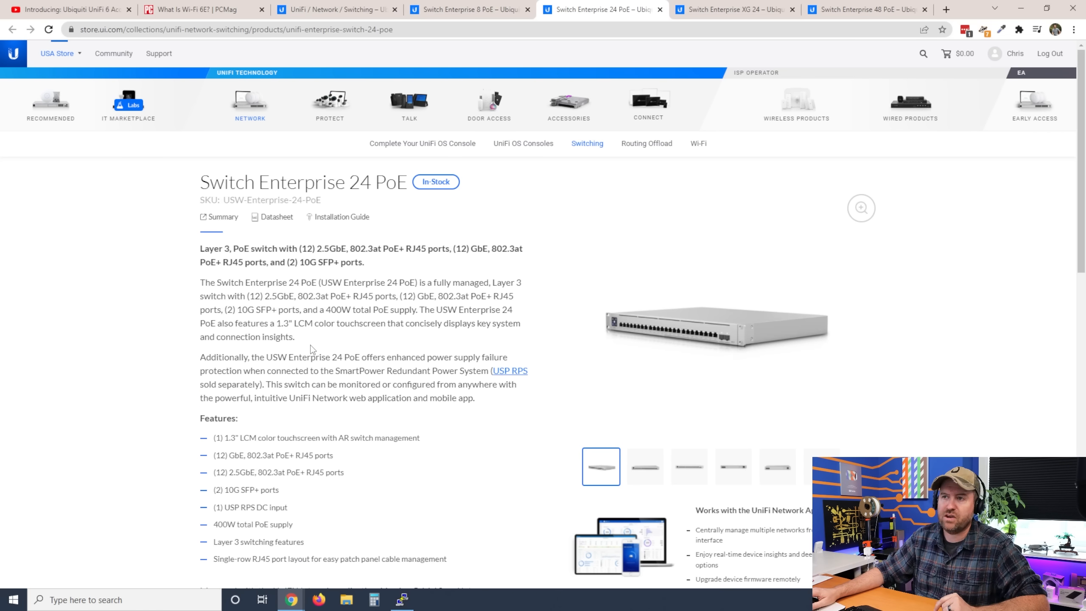
Step: Highlight the 24 PoE's (12) GbE PoE+ and (2) 10G SFP+ port lines, then open the XG 24 page
scroll("down", 3)
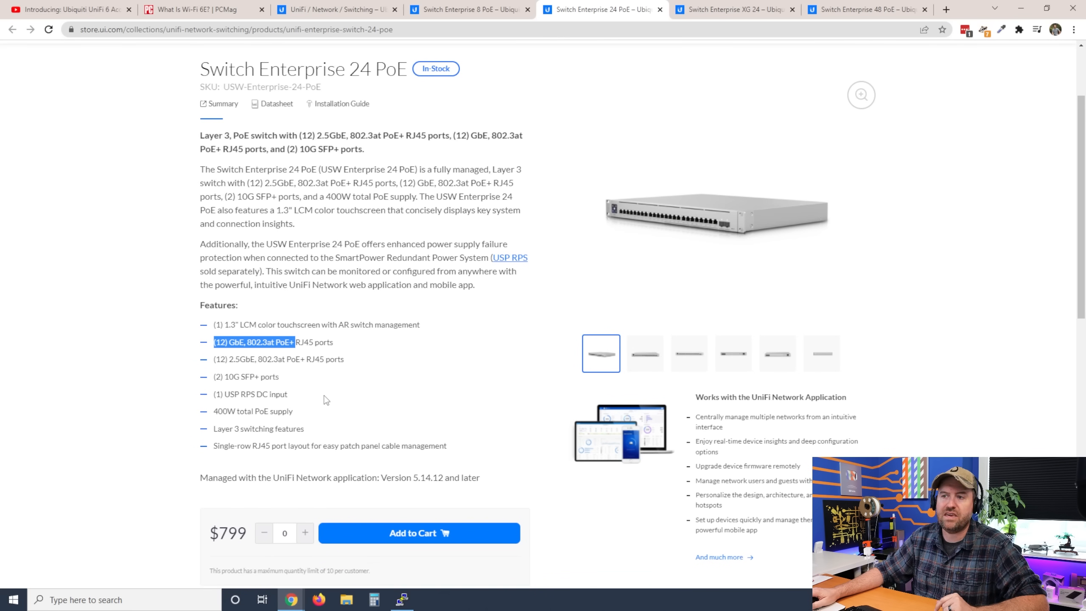
left_click_drag(212, 342, 291, 358)
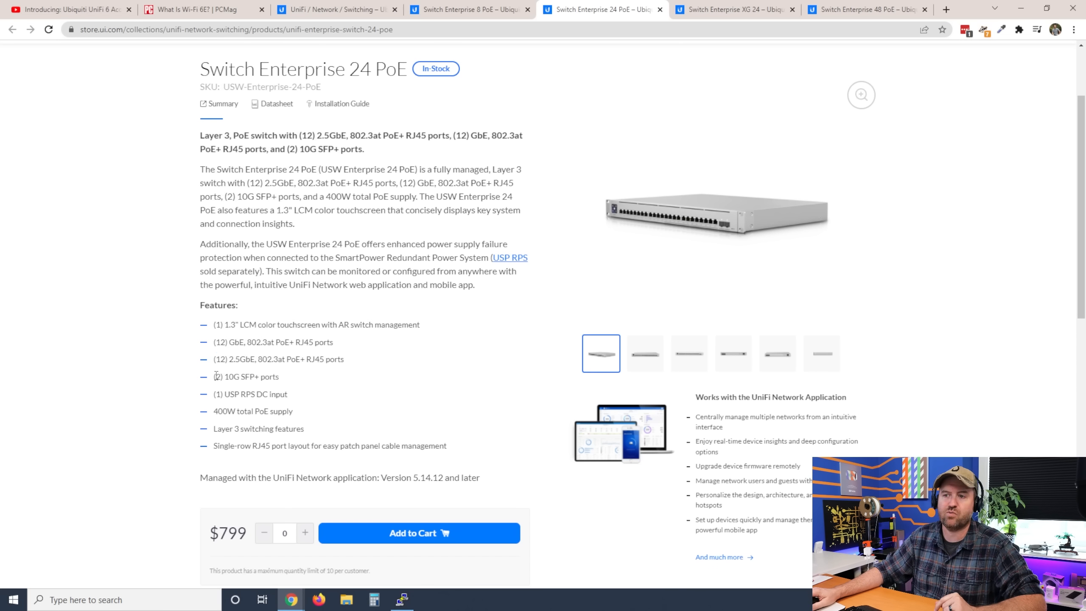
double_click(246, 377)
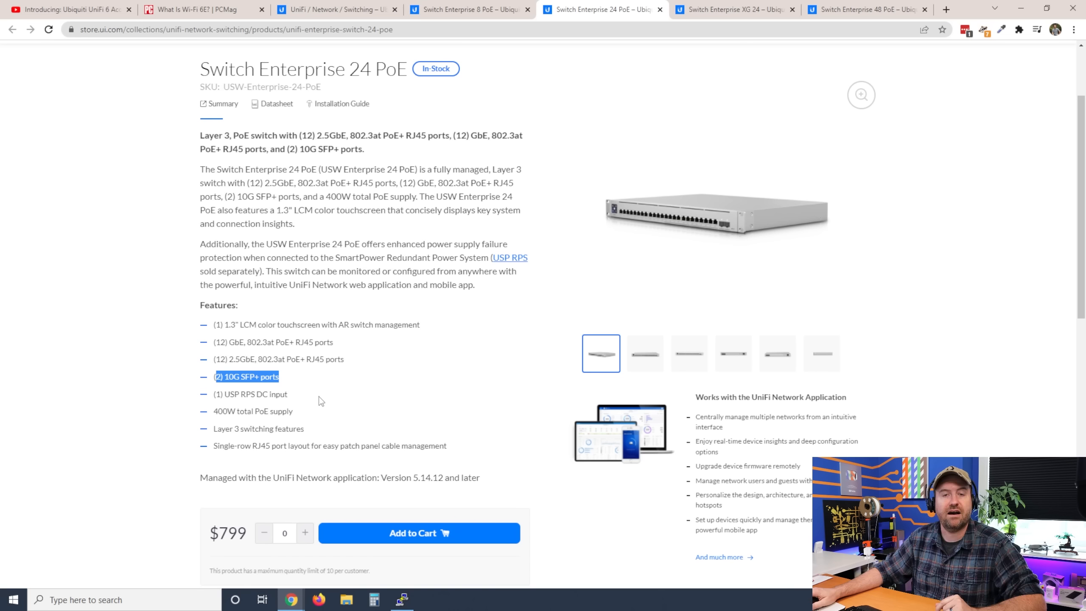
mouse_move(341, 390)
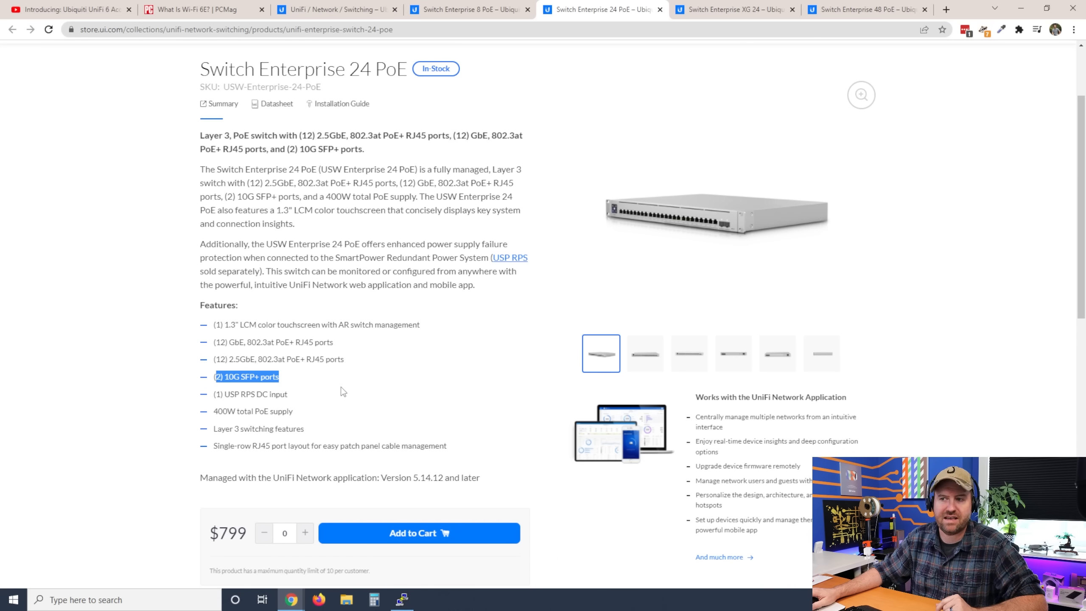
left_click(732, 9)
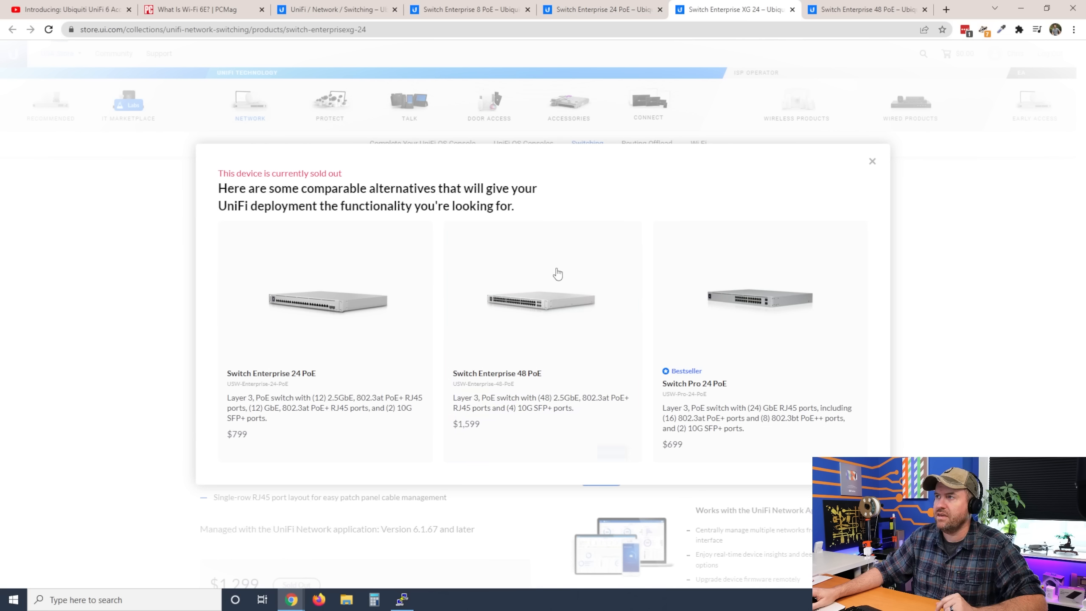
Step: Close the sold-out popup, review the XG 24 features, then open the Switch Enterprise 48 PoE page
left_click(872, 161)
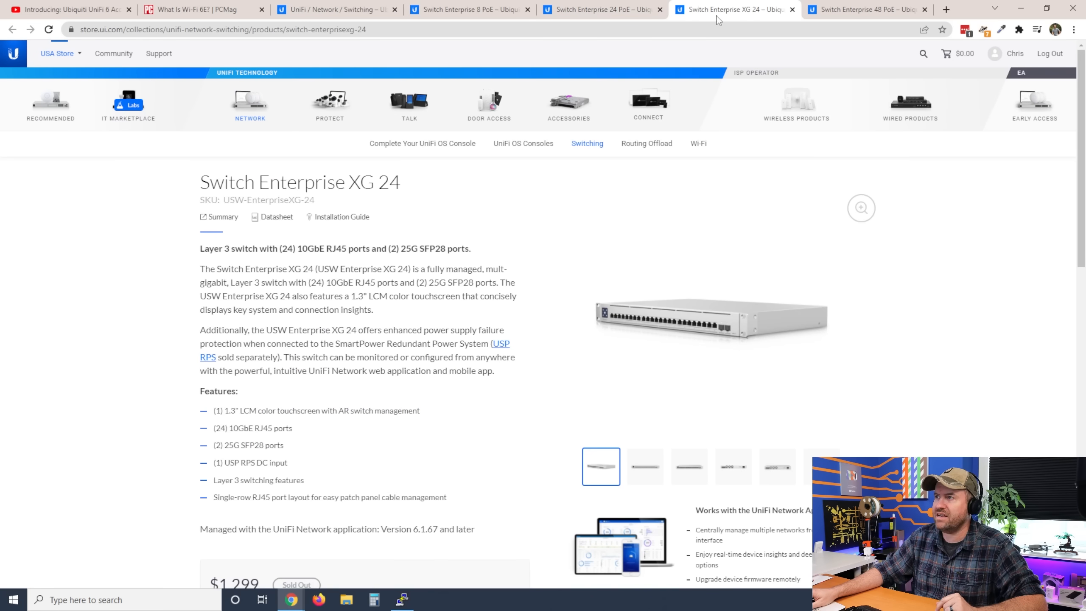
scroll("down", 3)
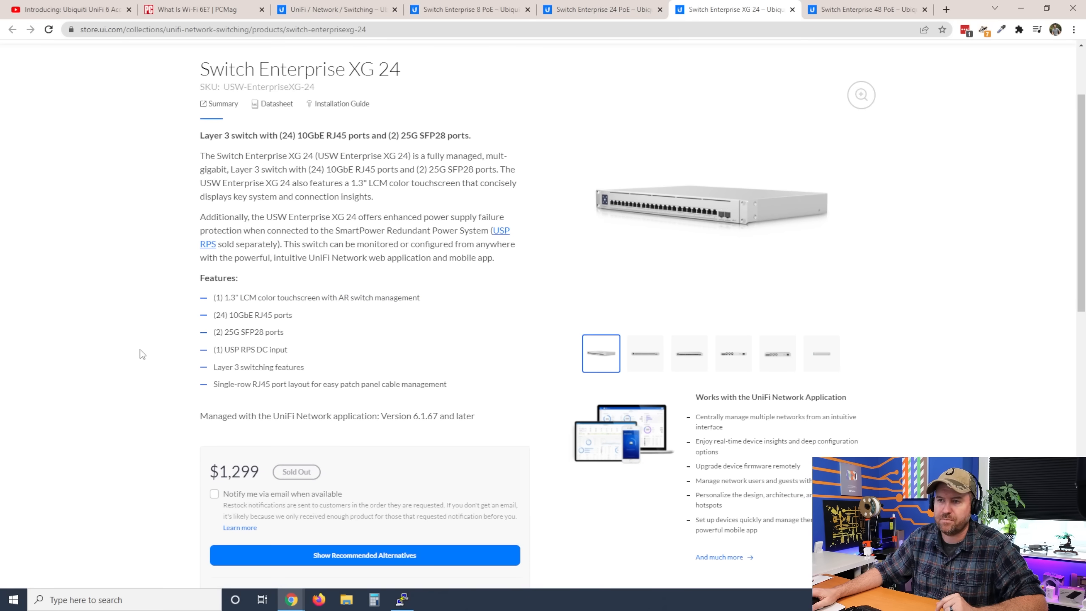
mouse_move(299, 322)
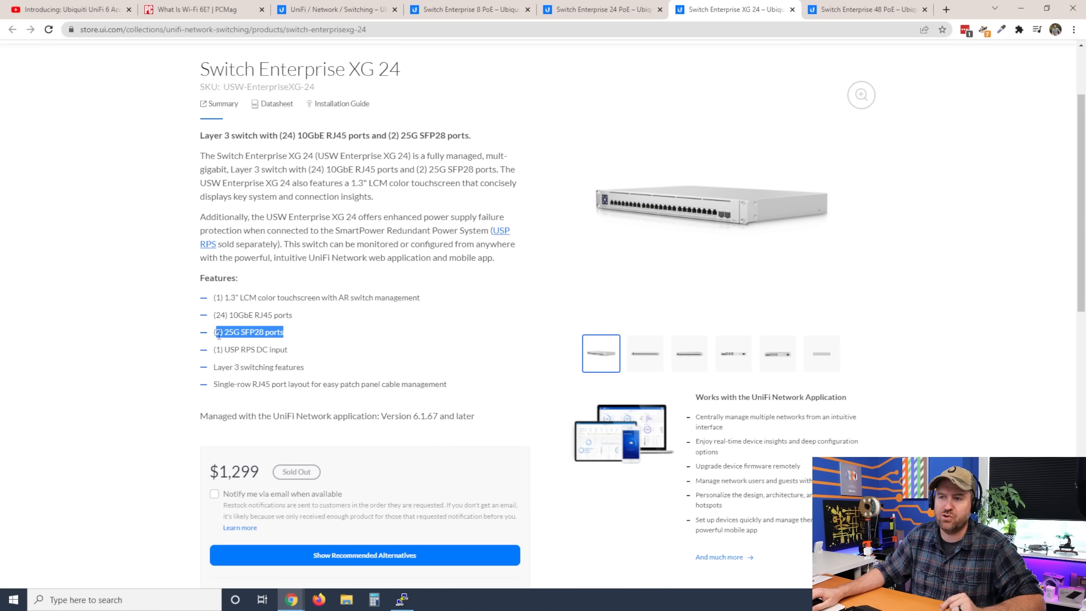
mouse_move(247, 446)
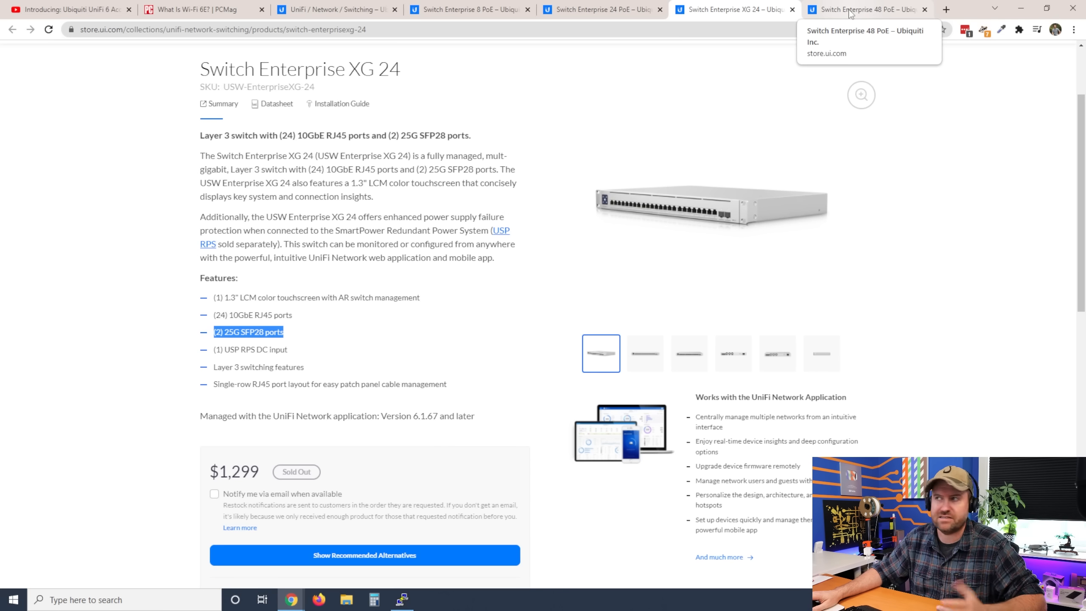
left_click(866, 9)
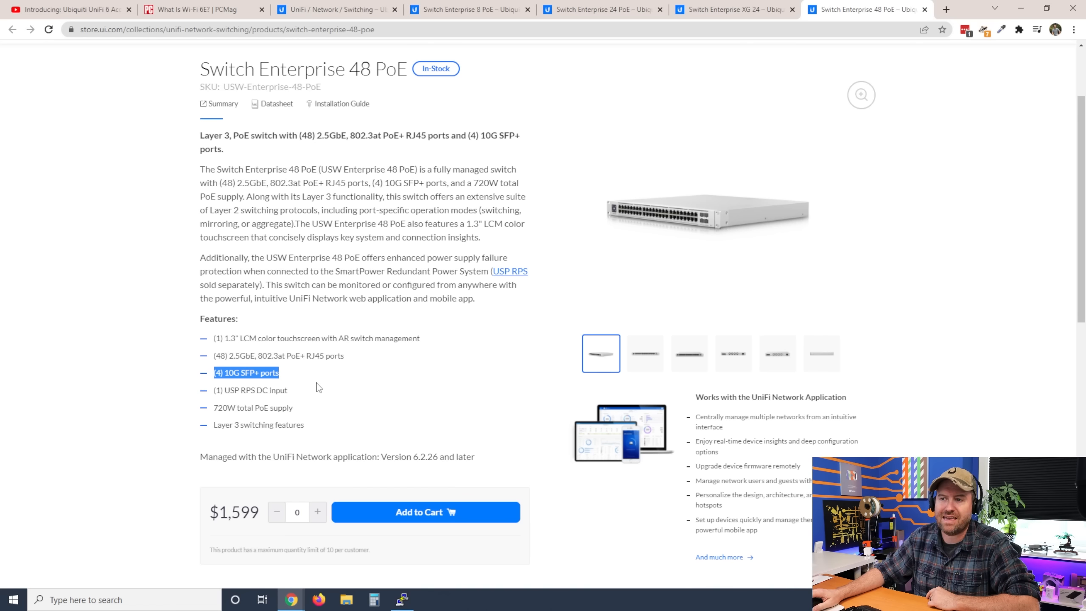
mouse_move(240, 488)
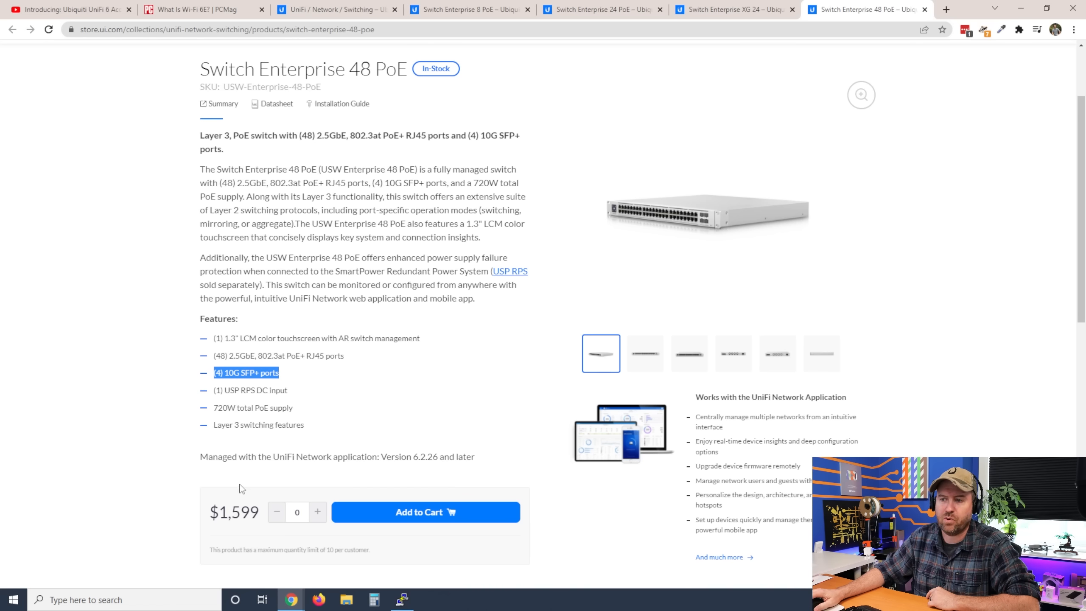
Step: Highlight the 48 PoE's Layer 3 switching line, compare with XG 24, then return to the video
double_click(258, 424)
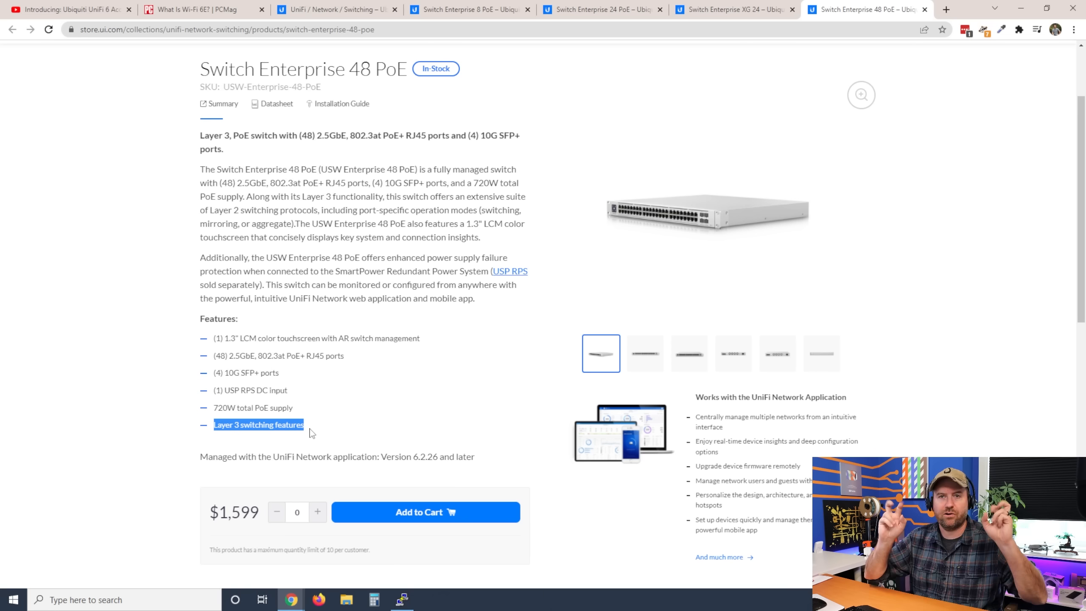
left_click(732, 9)
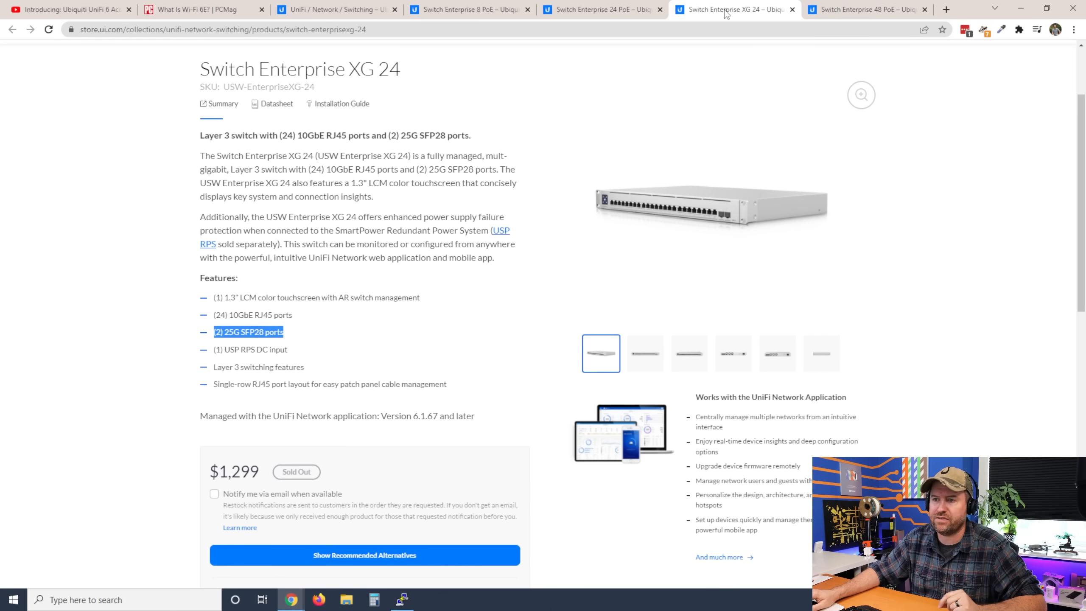
left_click(467, 9)
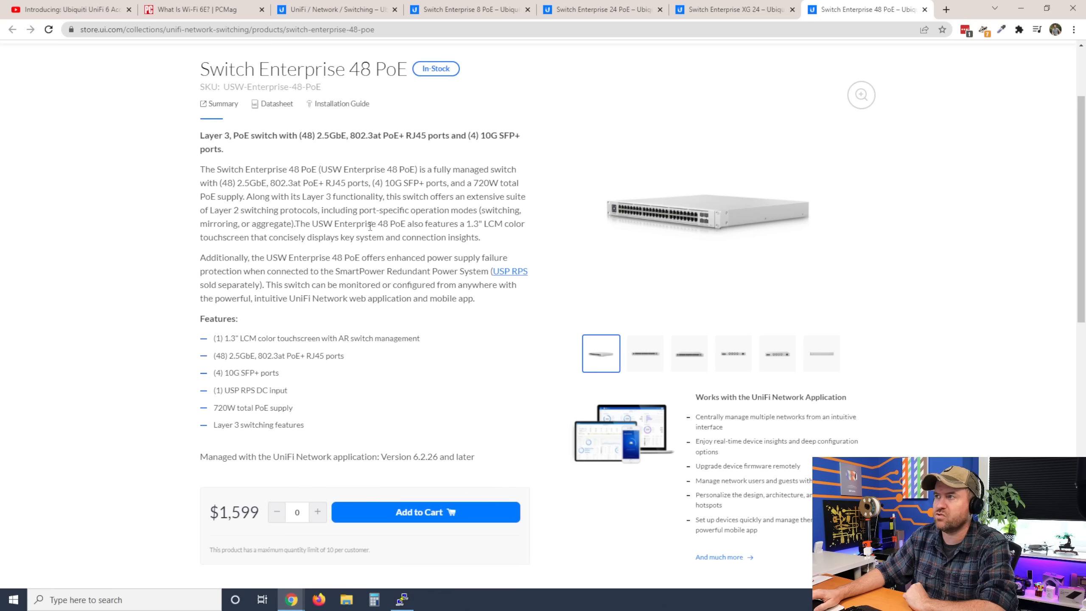
left_click(65, 9)
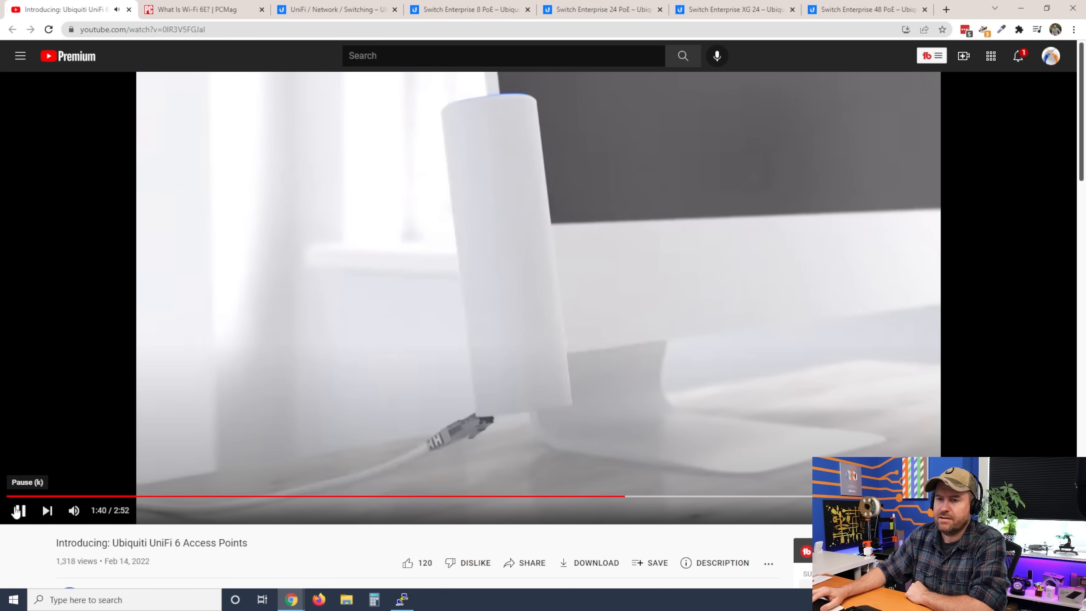
Step: Pause the announcement on the Smart Sensor shot at 2:13, then open the Smart Sensor store page
left_click(18, 510)
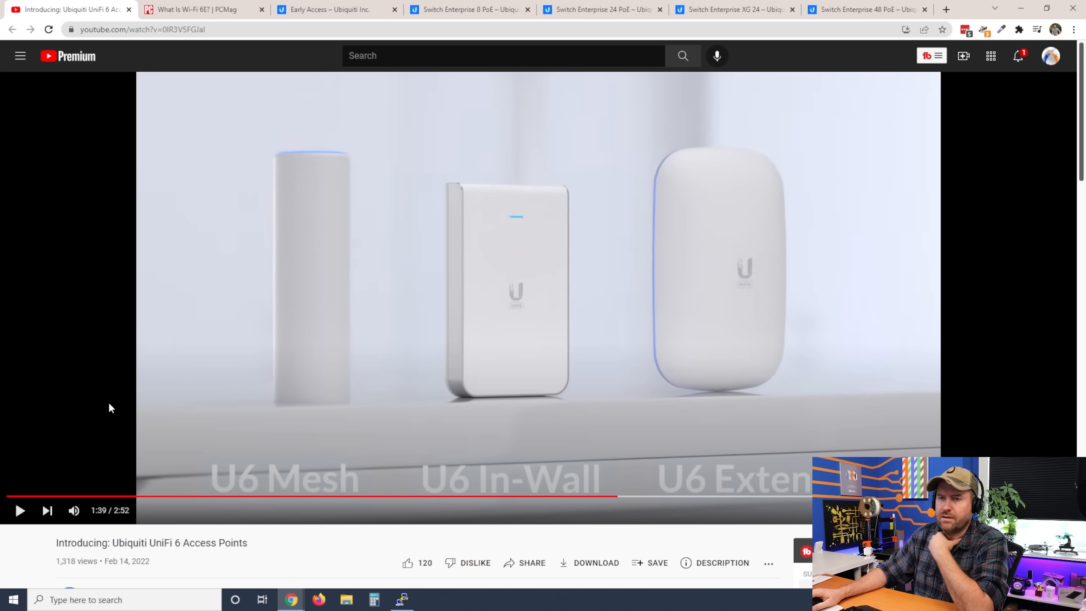
mouse_move(519, 408)
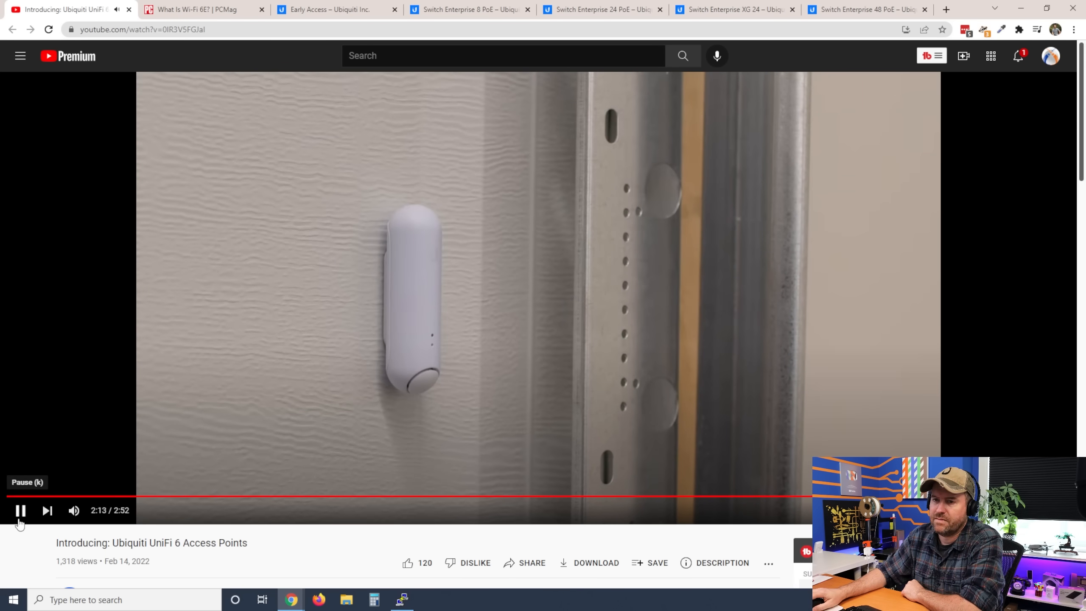
left_click(20, 510)
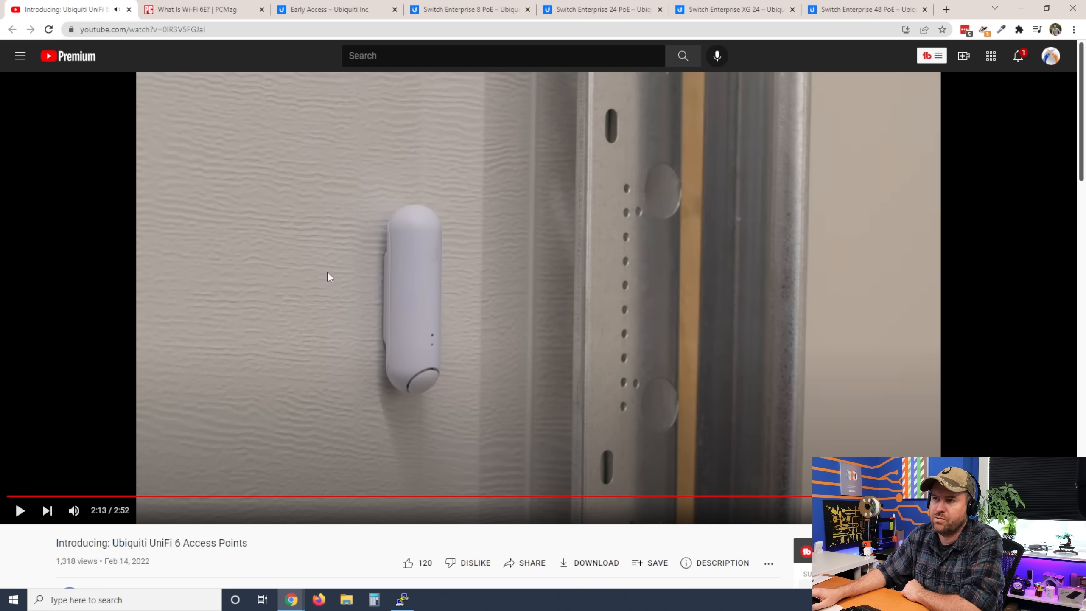
mouse_move(372, 428)
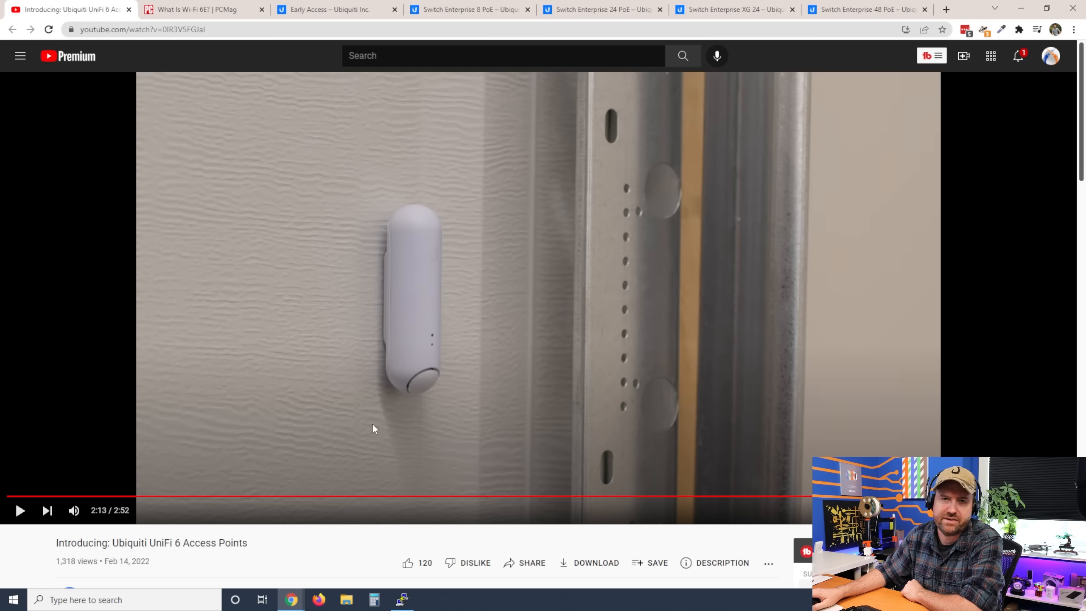
mouse_move(385, 424)
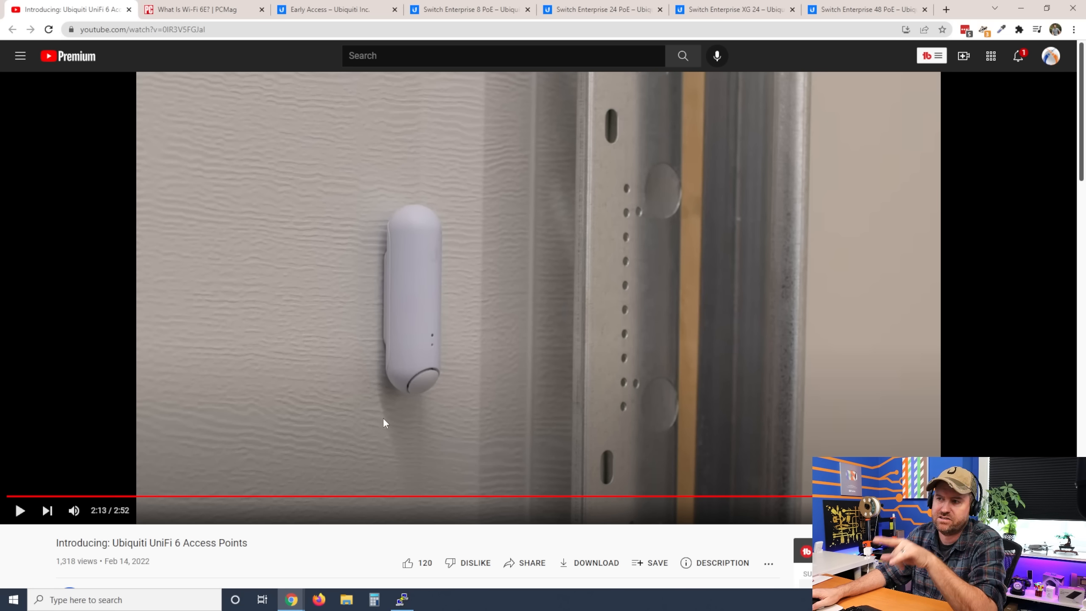
left_click(336, 9)
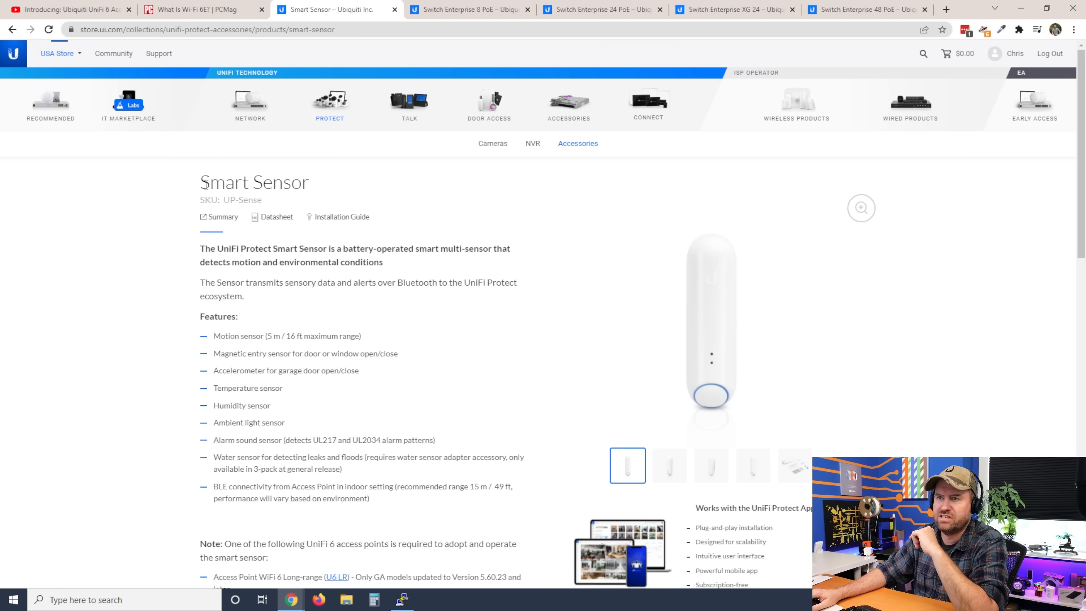
mouse_move(422, 328)
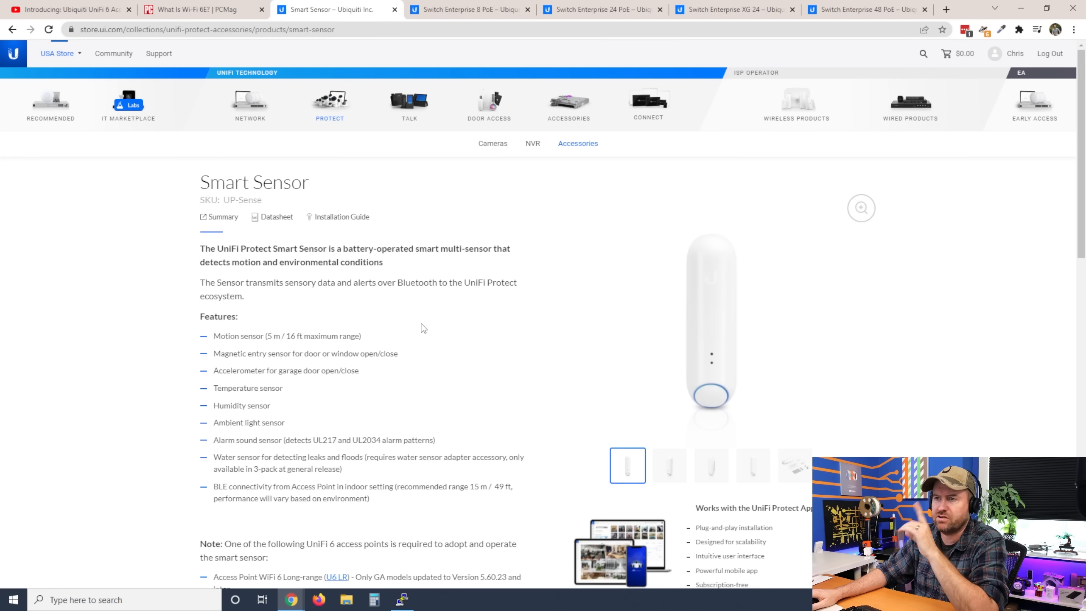
mouse_move(218, 336)
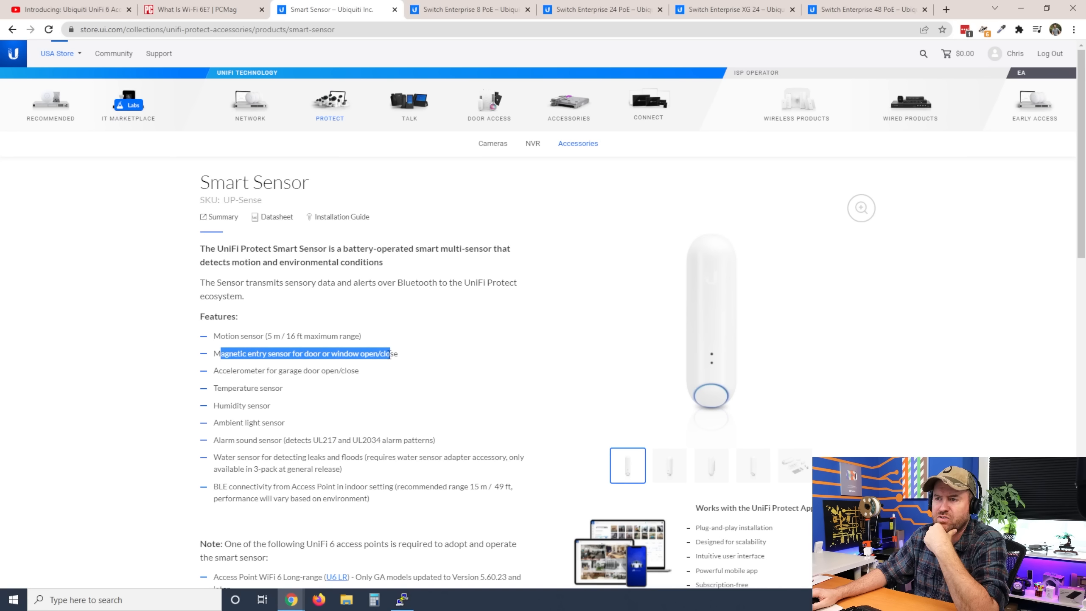
mouse_move(404, 365)
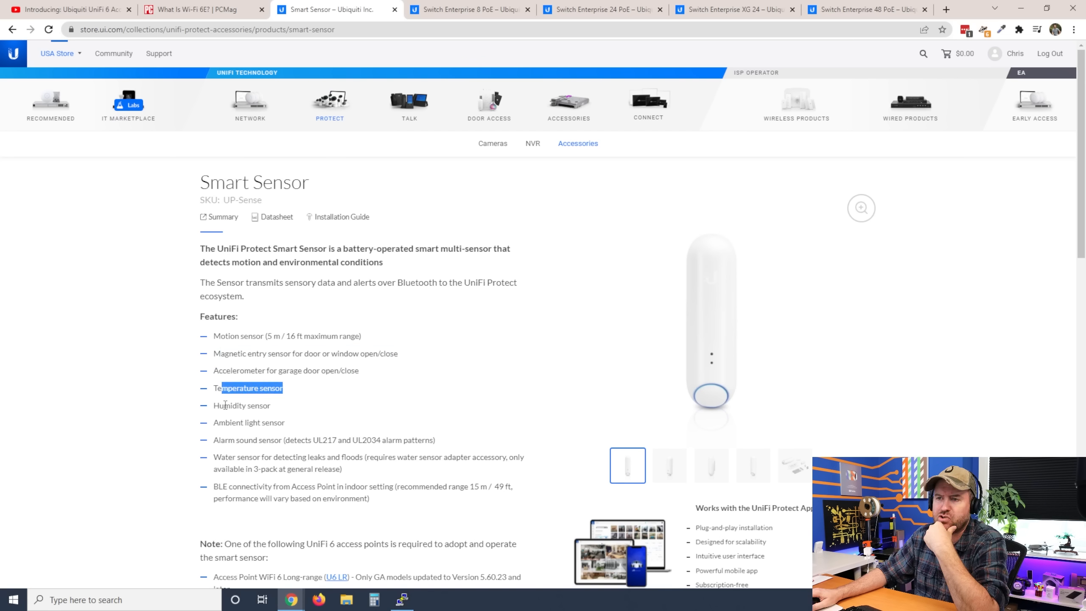
double_click(248, 423)
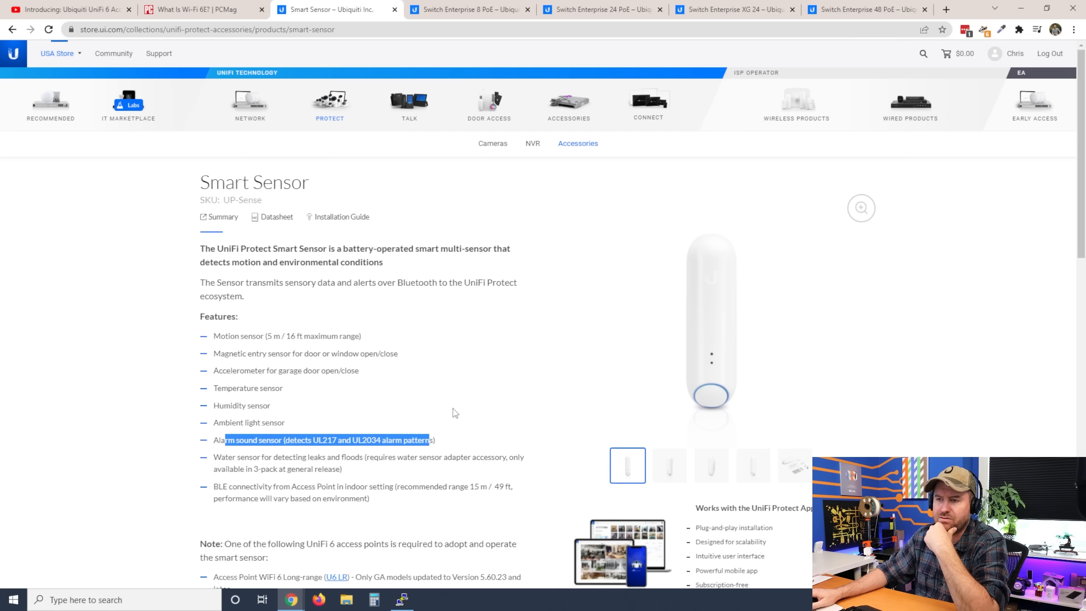
scroll("down", 3)
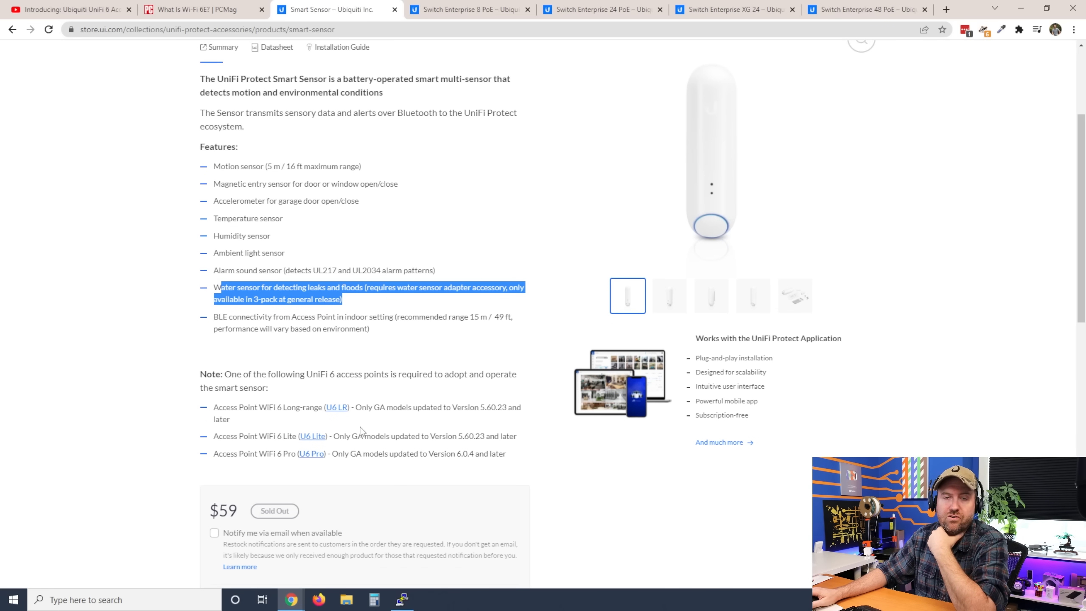
scroll("down", 3)
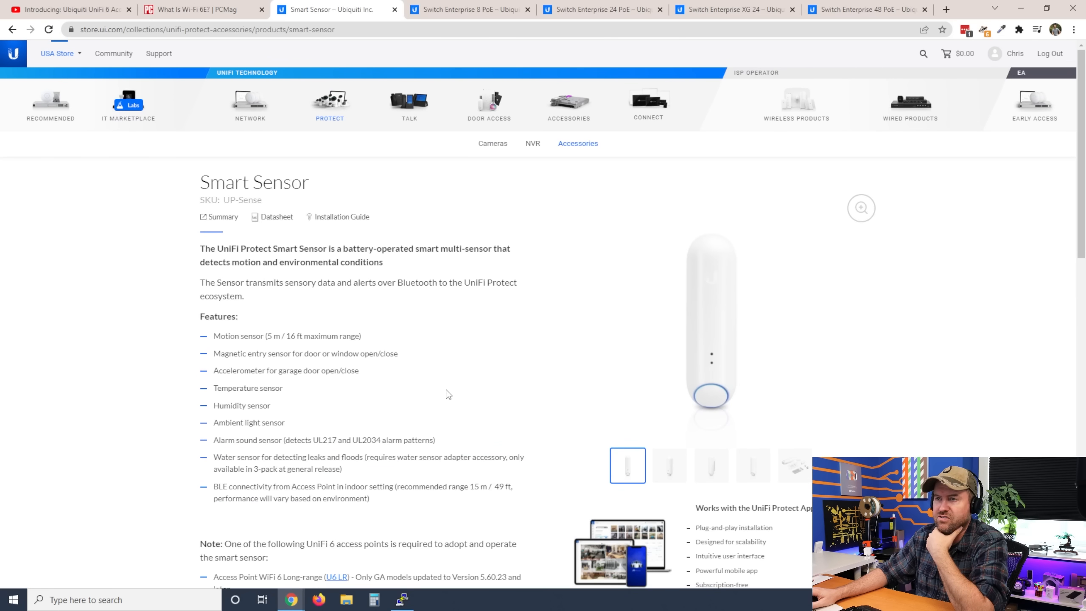
mouse_move(457, 388)
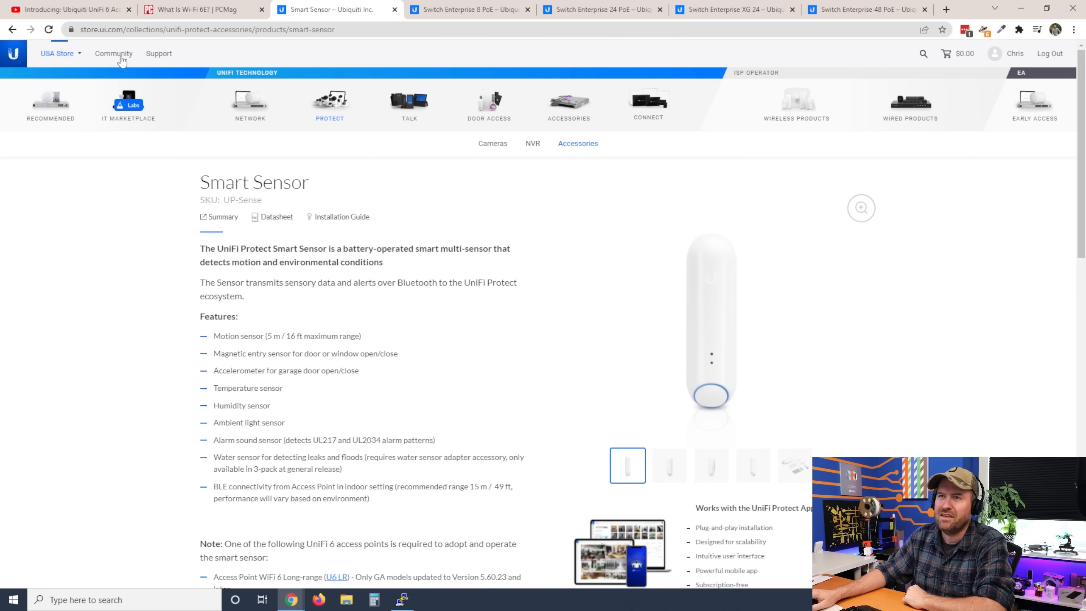
left_click(69, 9)
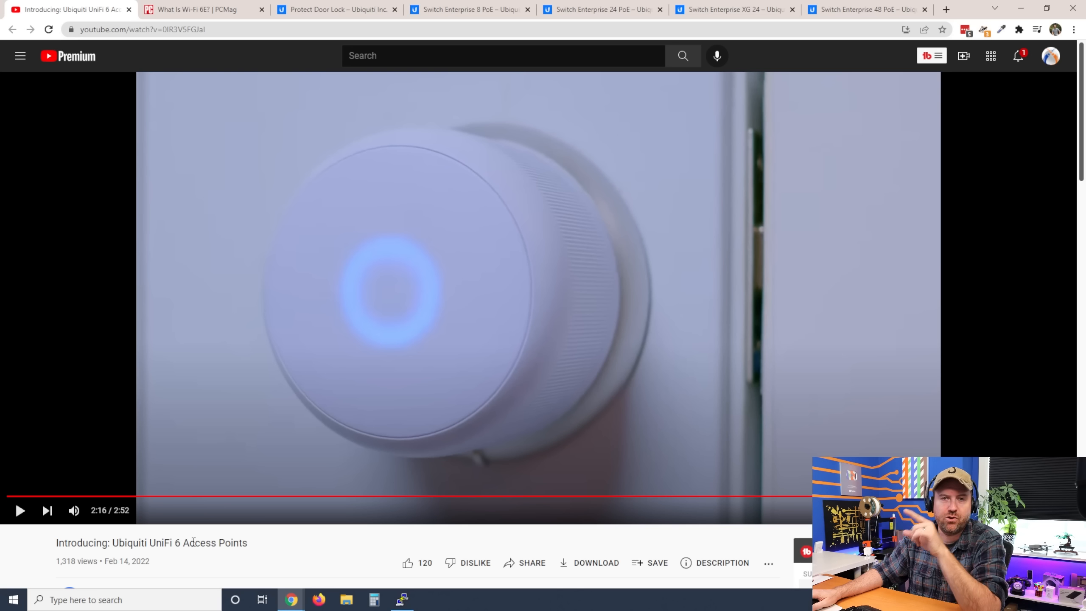
mouse_move(249, 398)
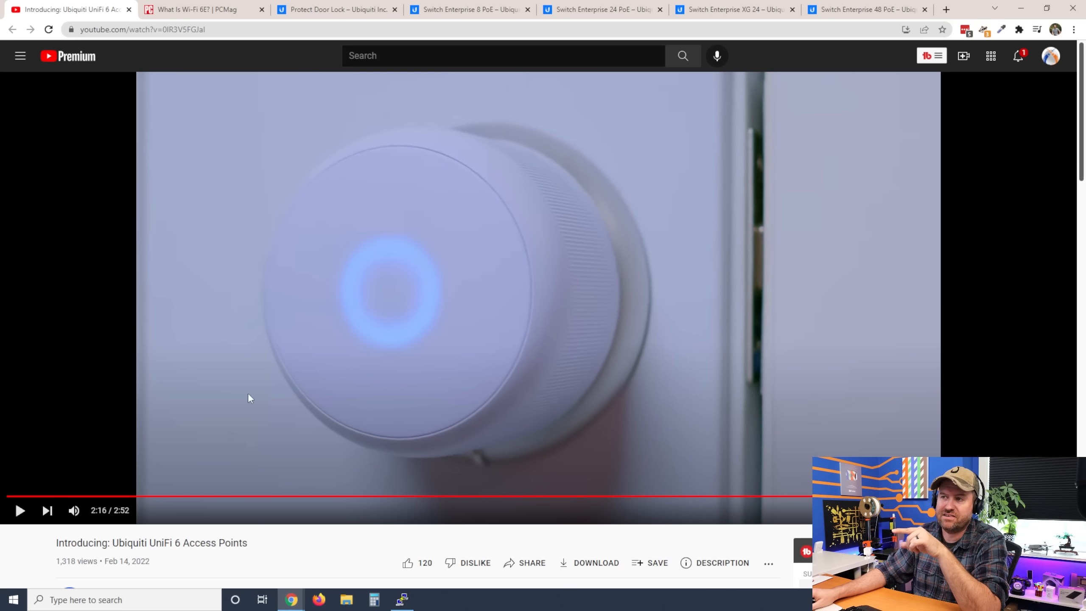
mouse_move(456, 411)
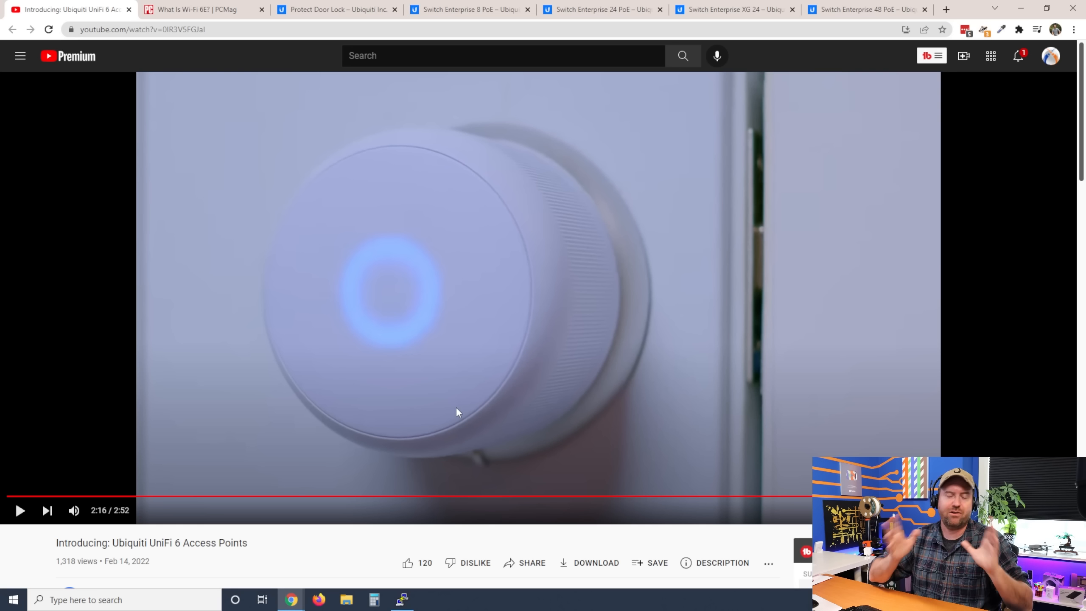
mouse_move(301, 222)
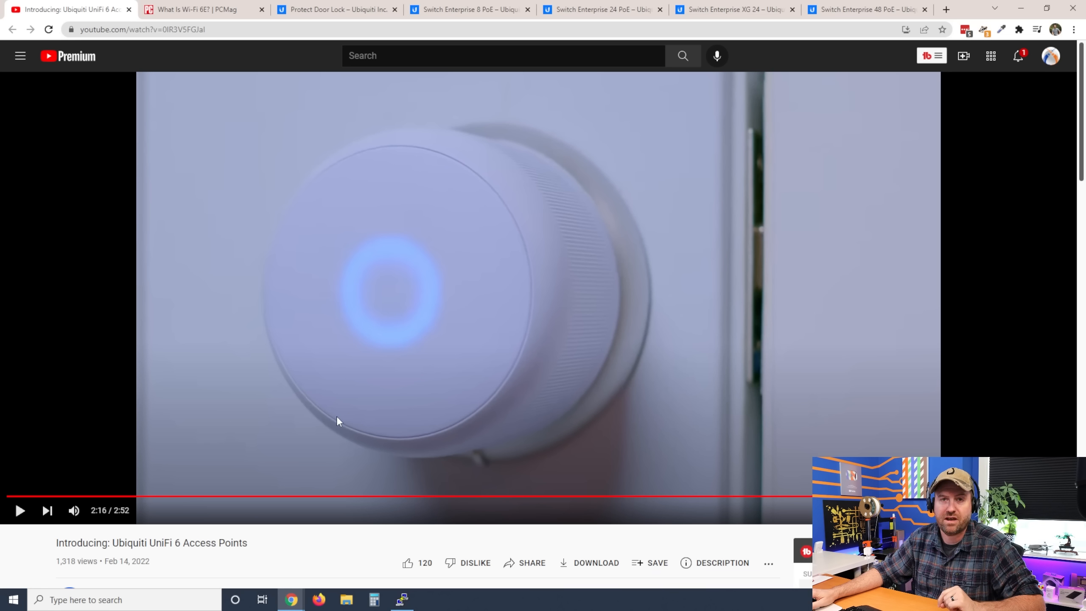
mouse_move(11, 571)
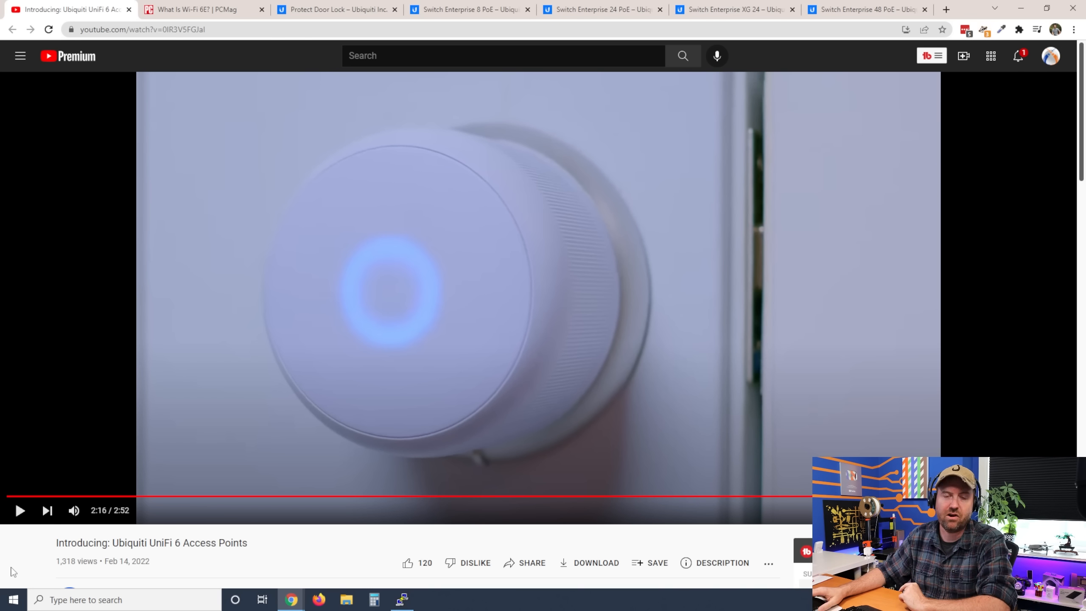
mouse_move(325, 445)
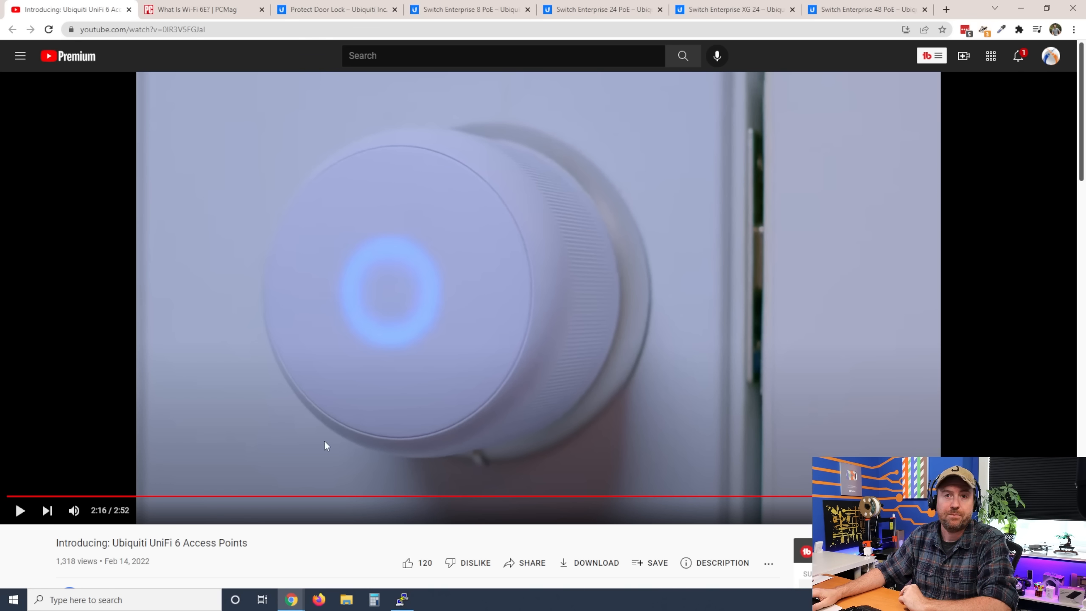
mouse_move(20, 510)
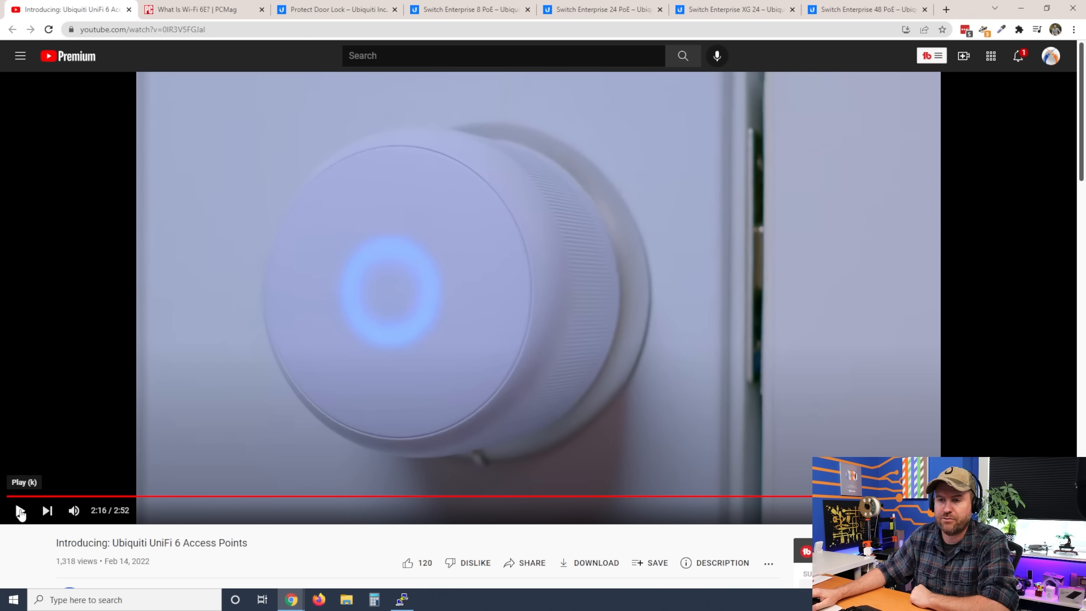